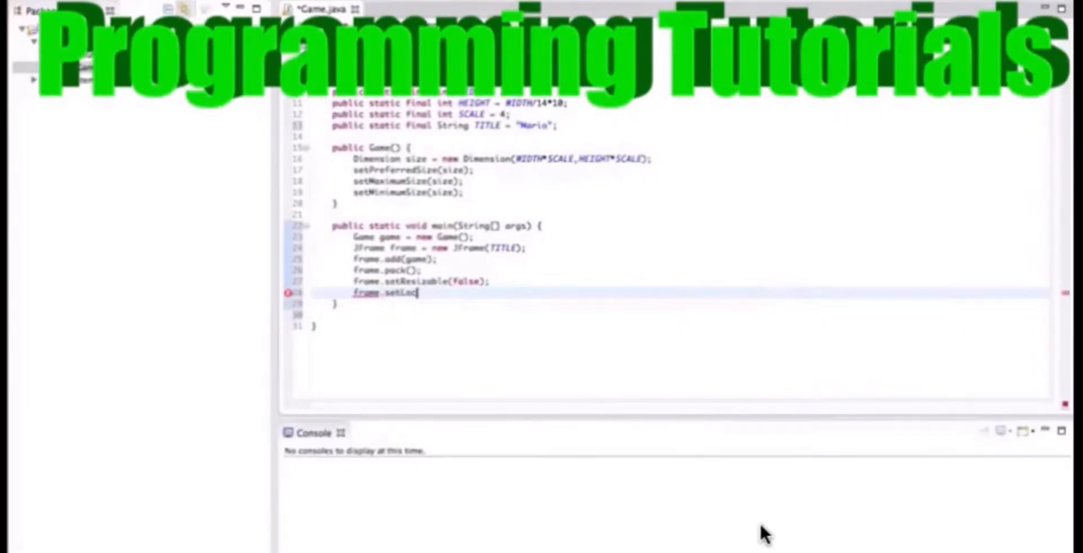
Bring up Game.java showing the package line and the empty Game class.
text(ationRelati)
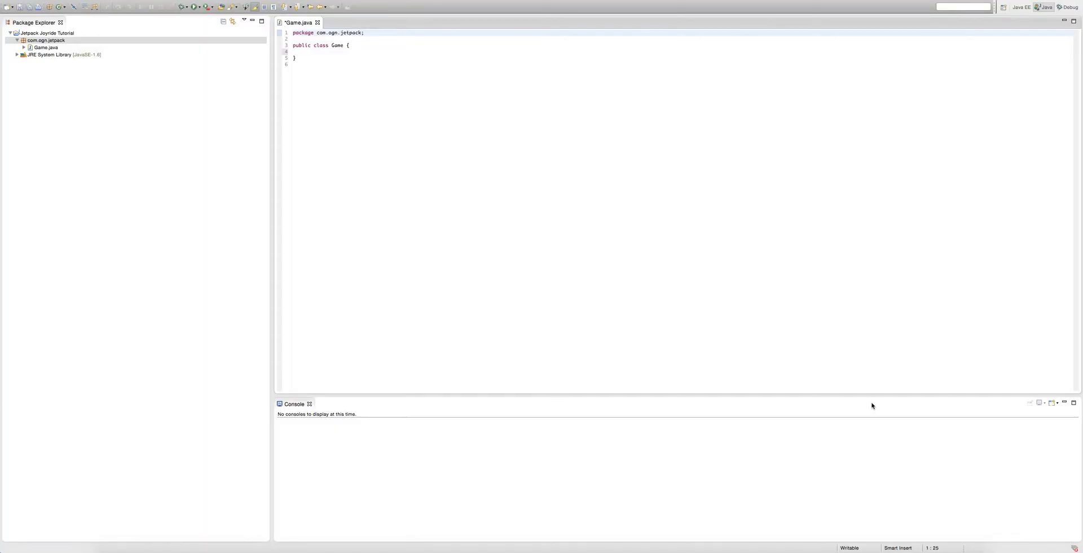
Mark the Game class declaration, then start a new indented line inside the class body.
click(364, 33)
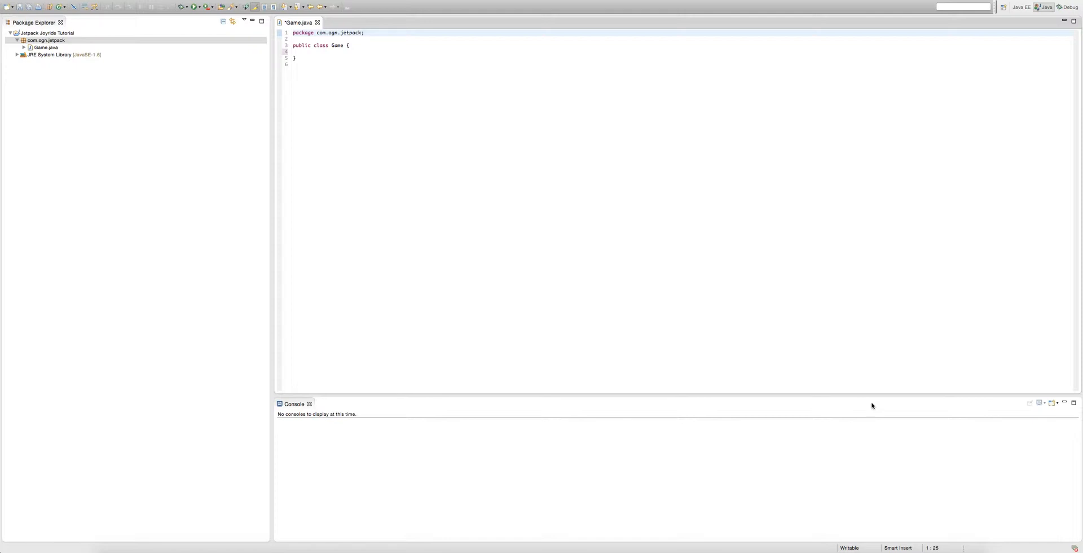
click(365, 32)
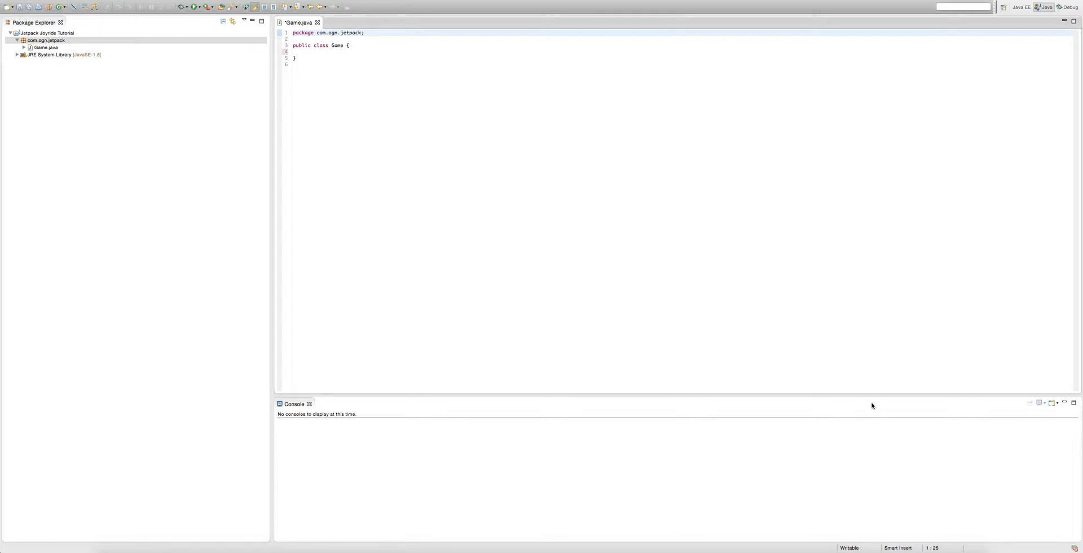
click(364, 32)
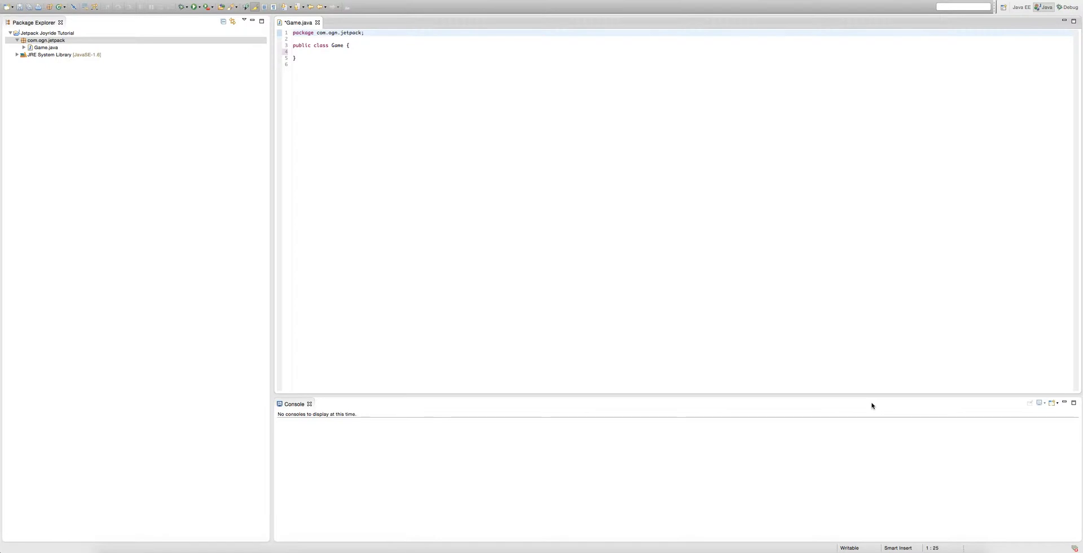
mouse_move(705, 310)
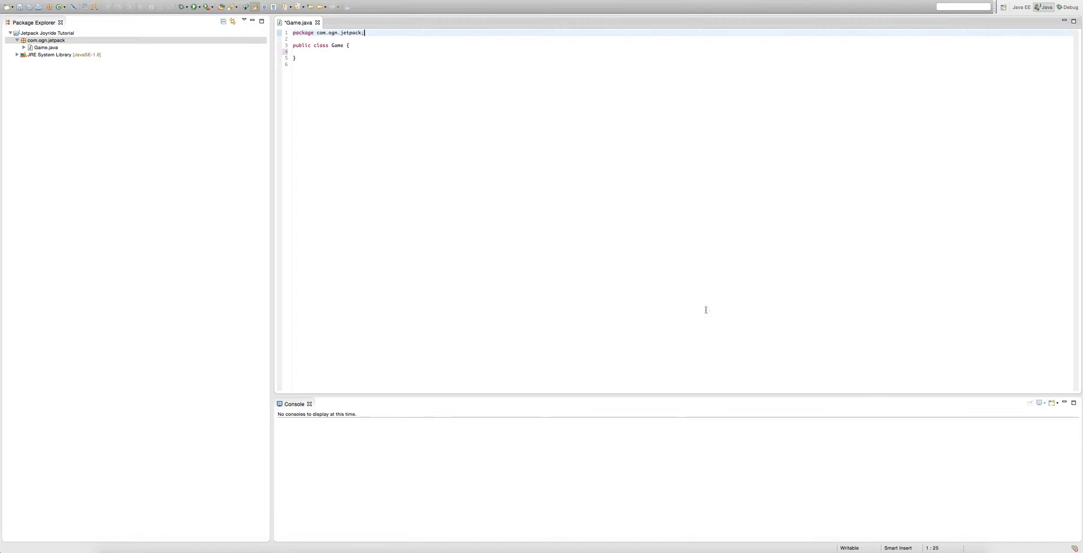
mouse_move(648, 278)
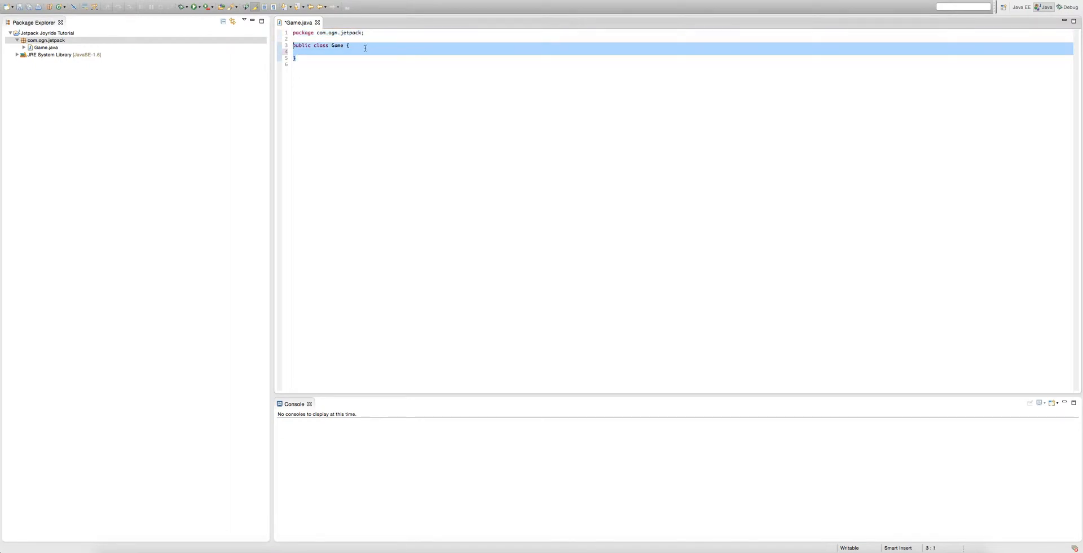
click(384, 53)
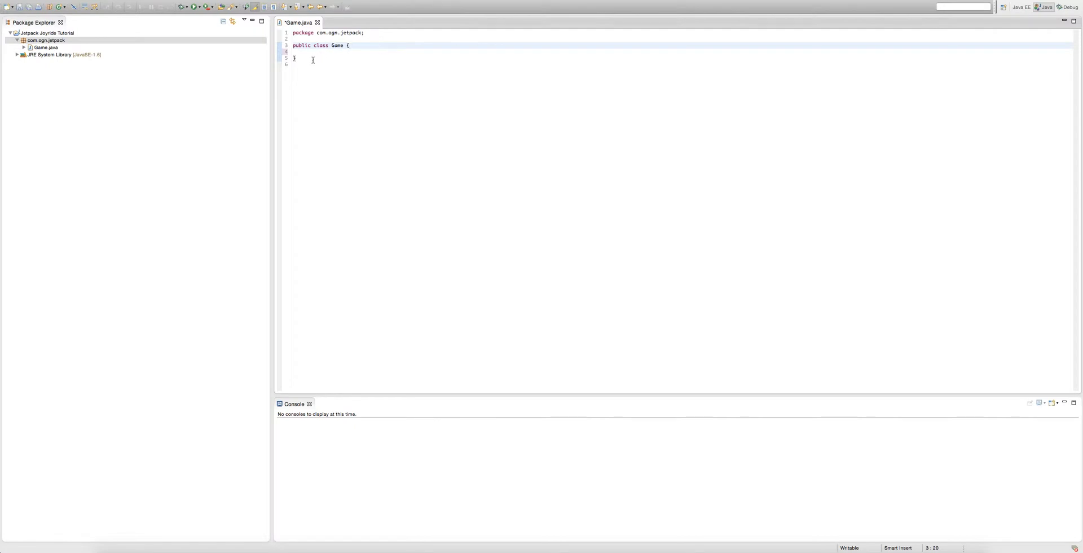
click(298, 51)
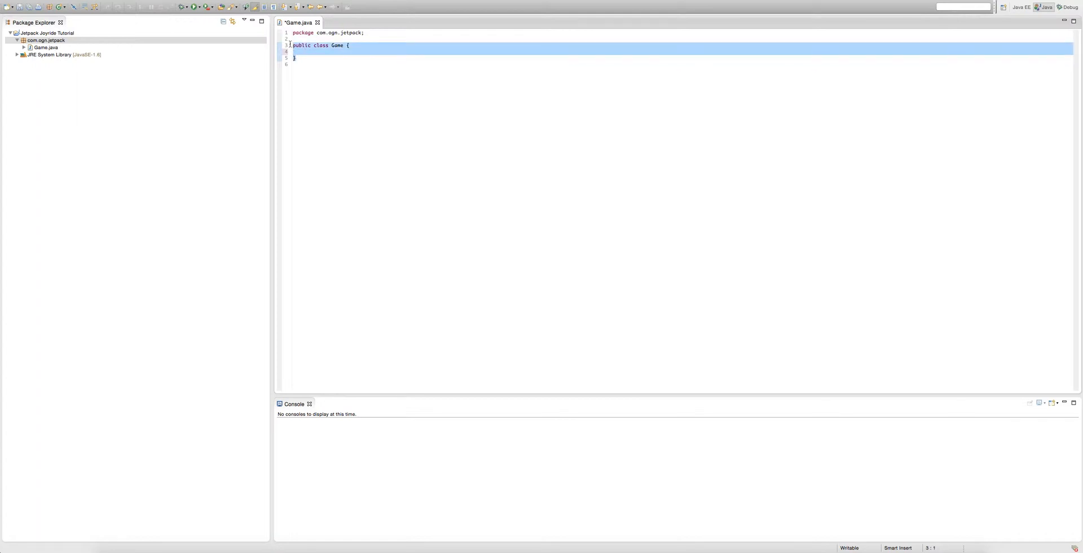
click(351, 45)
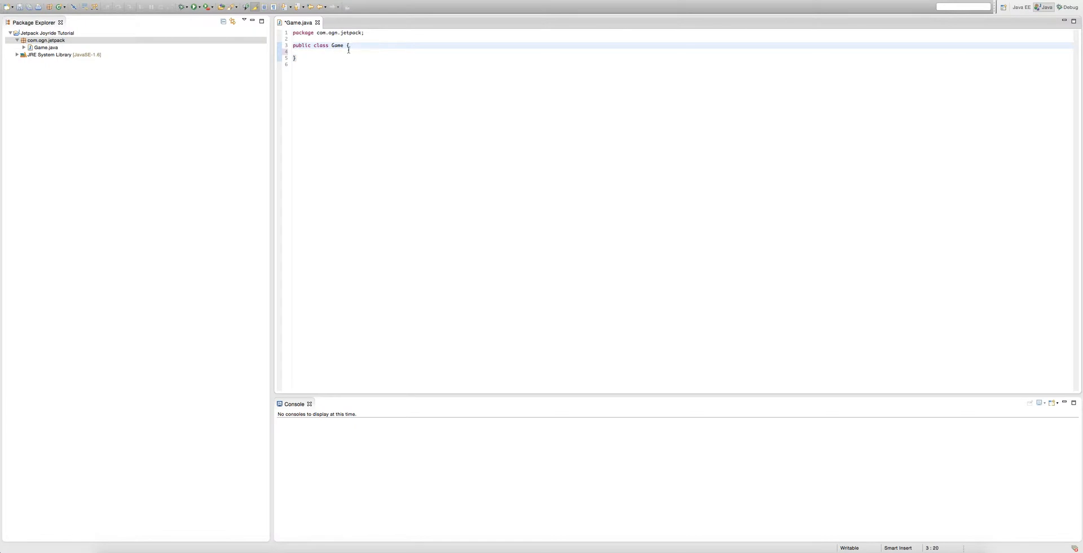
key(Backspace)
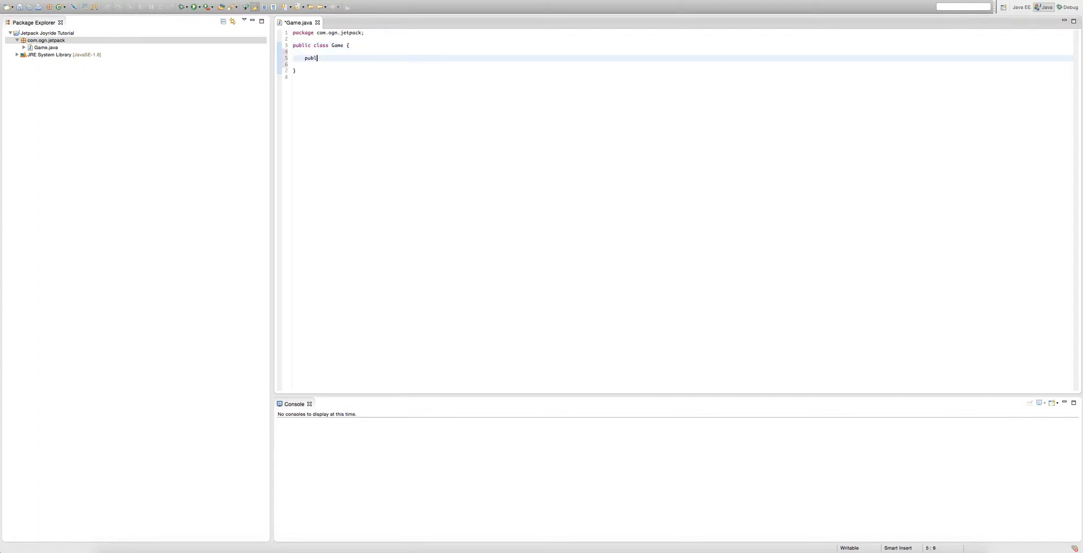
text(ic void)
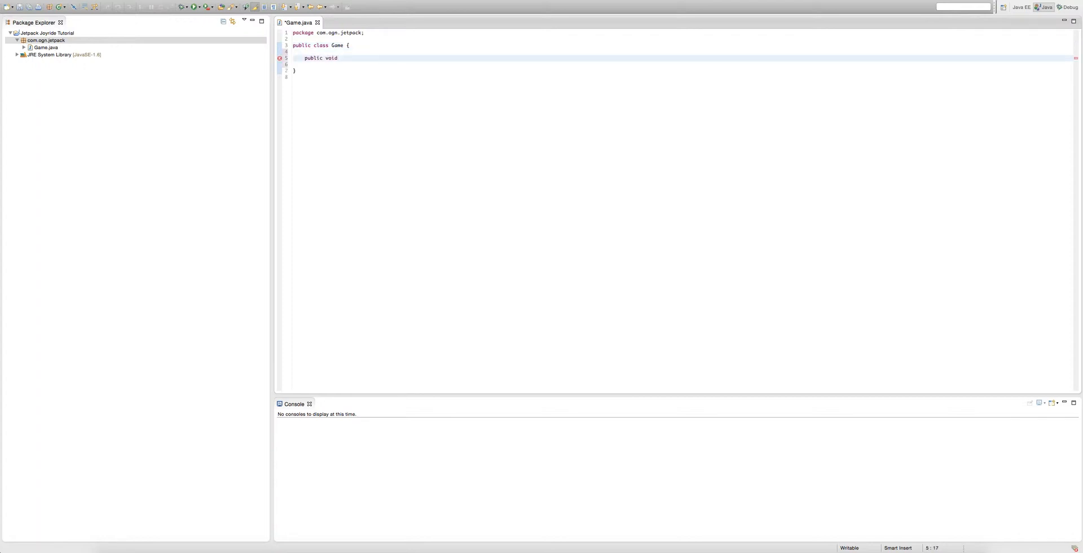
text(test())
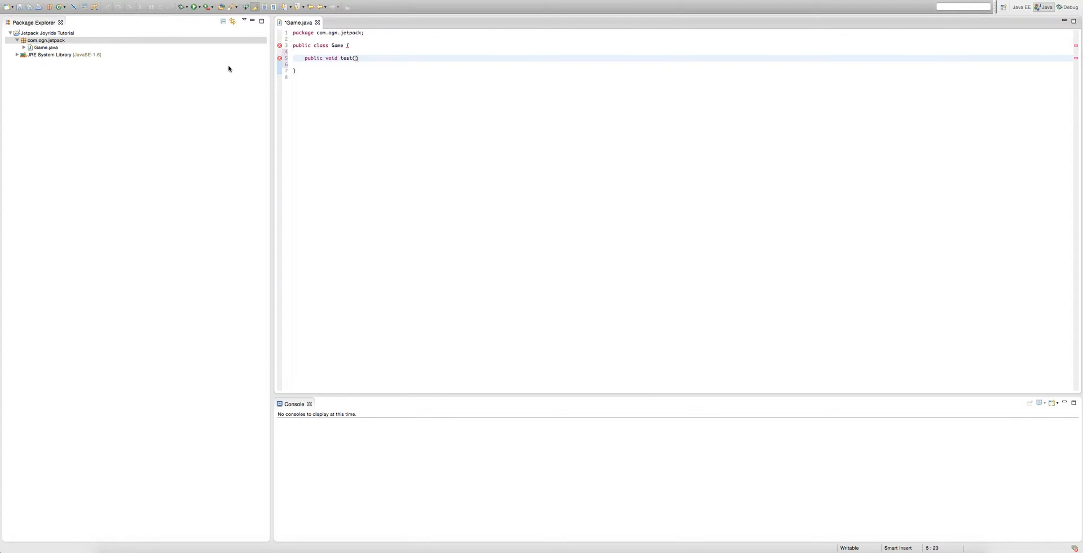
mouse_move(231, 74)
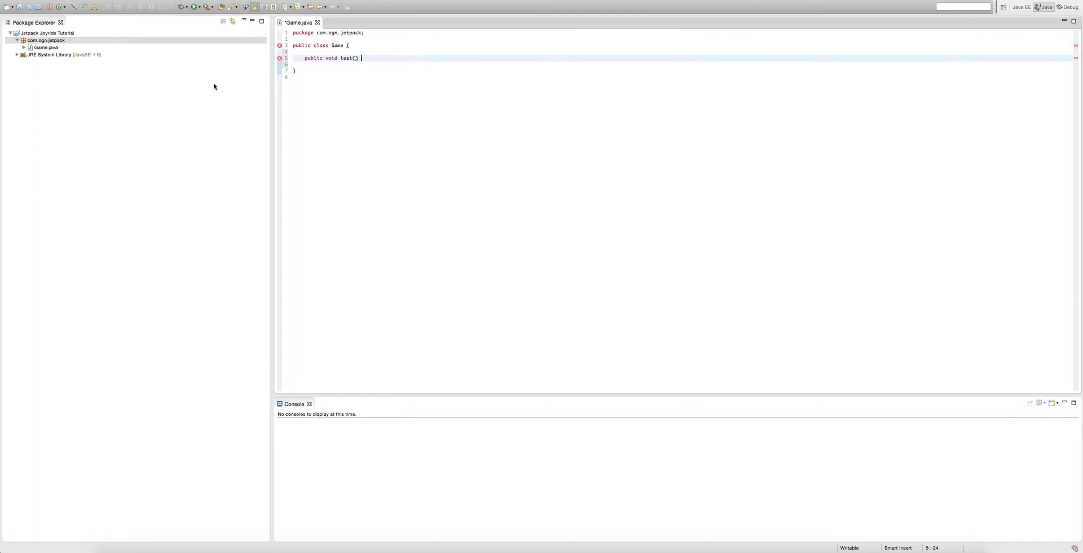
text(;)
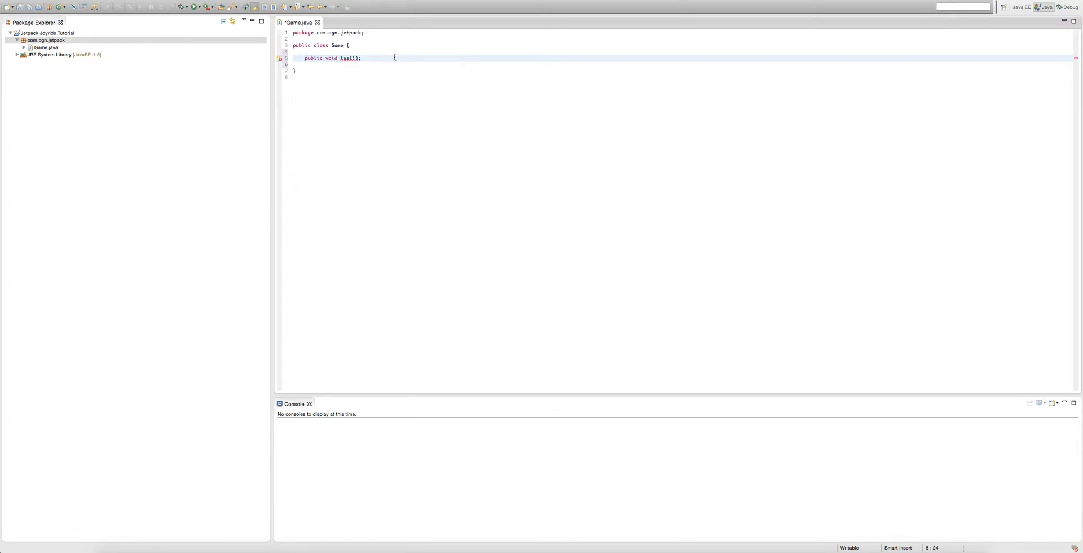
mouse_move(386, 50)
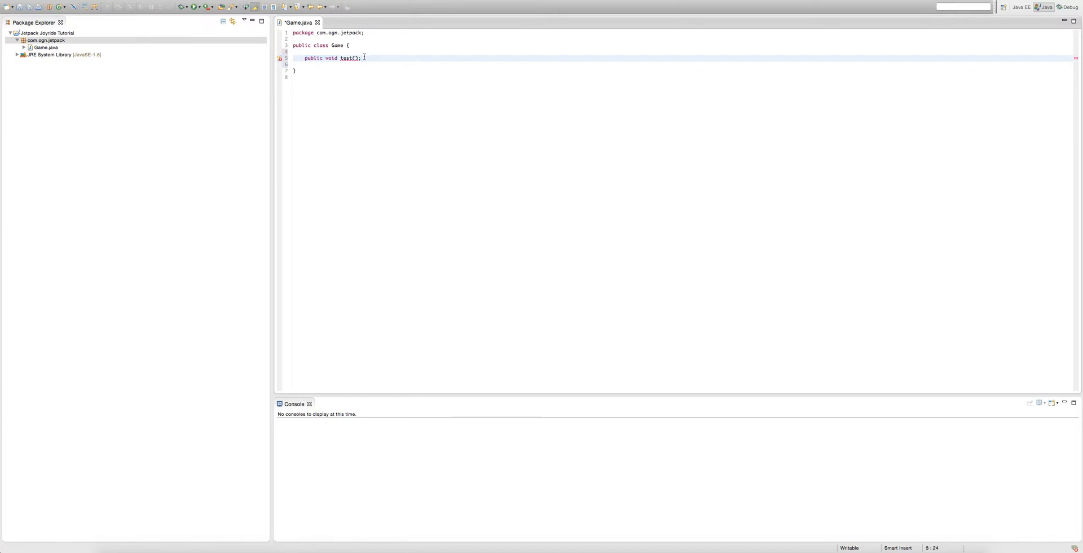
text({)
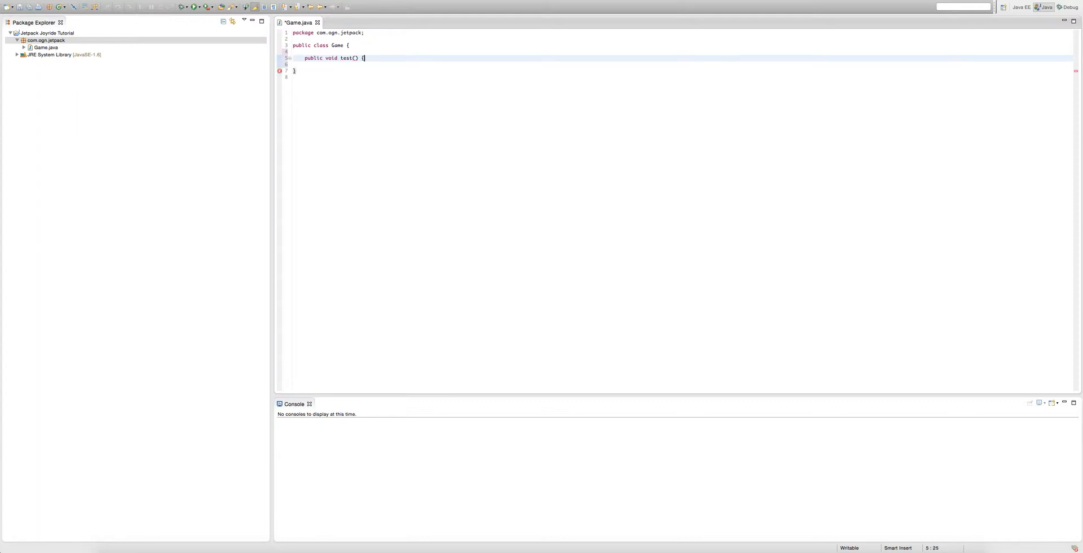
key(Return)
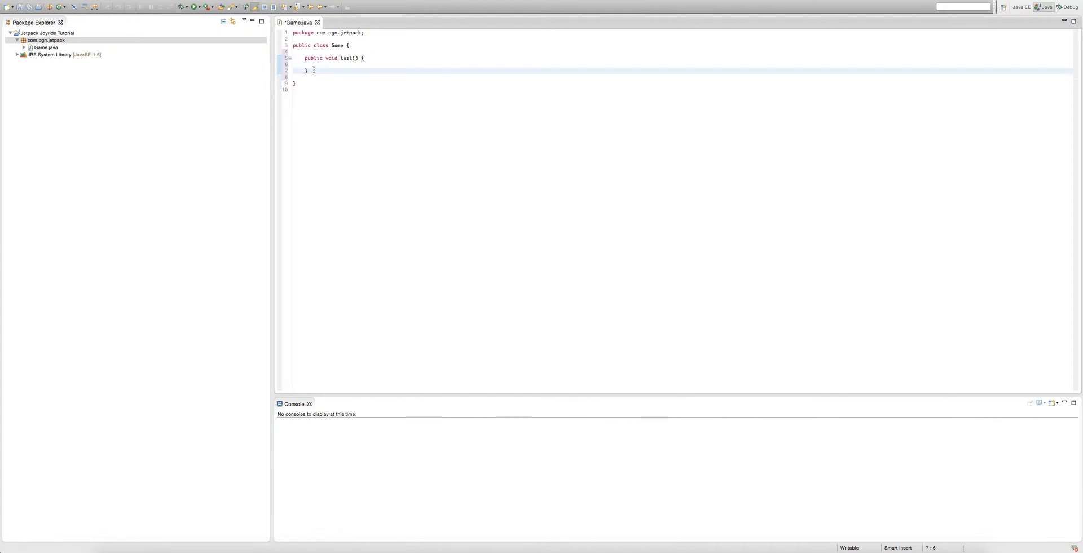
click(364, 58)
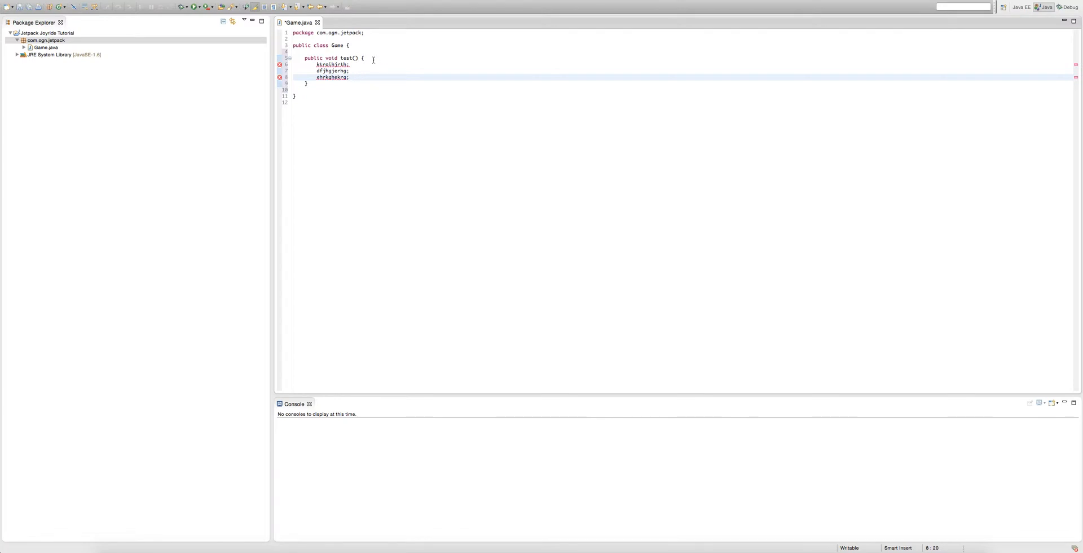
click(294, 101)
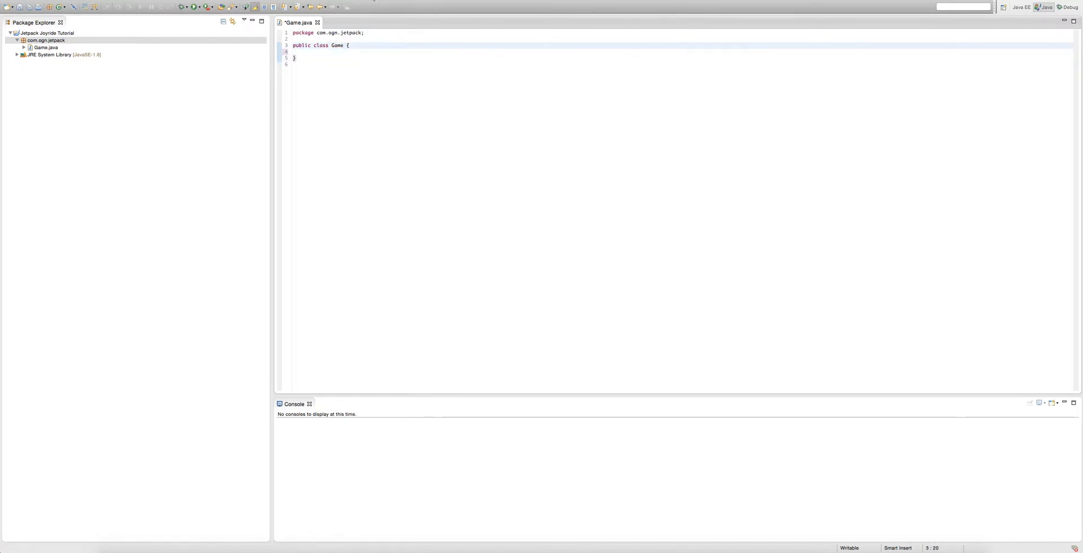
mouse_move(370, 11)
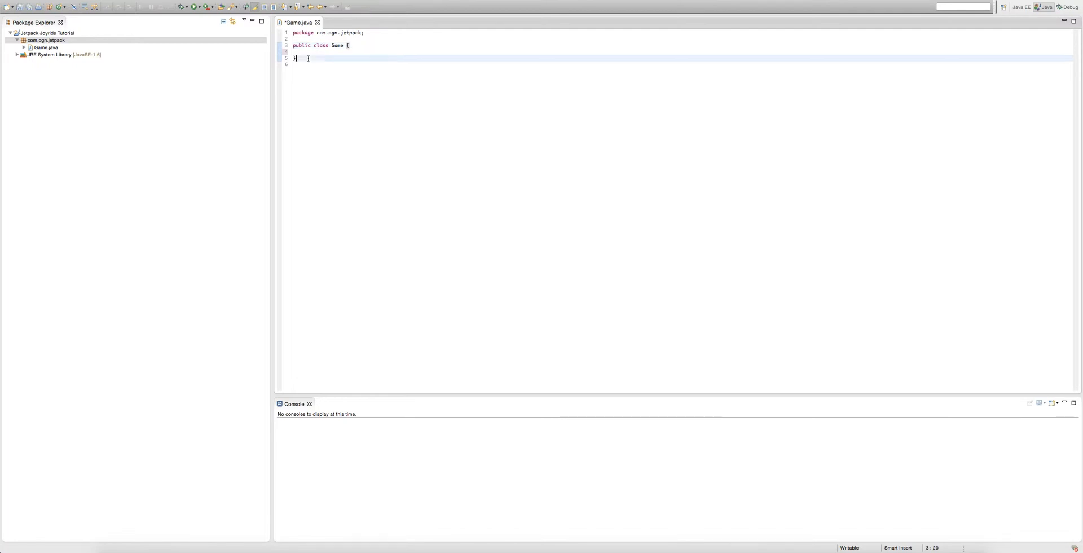
click(358, 45)
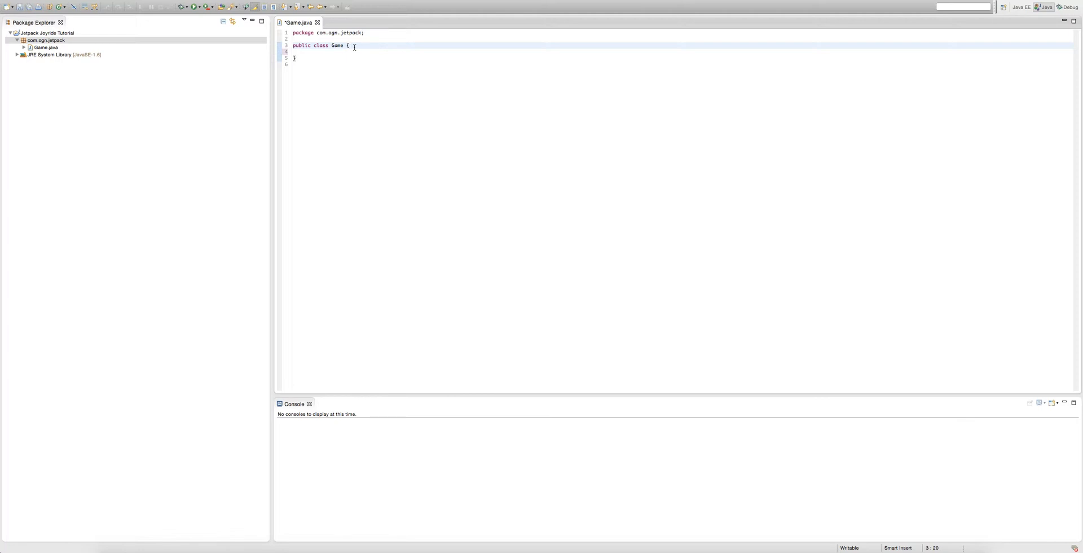
Declare the field public static int width = 1280; inside the Game class.
key(Return)
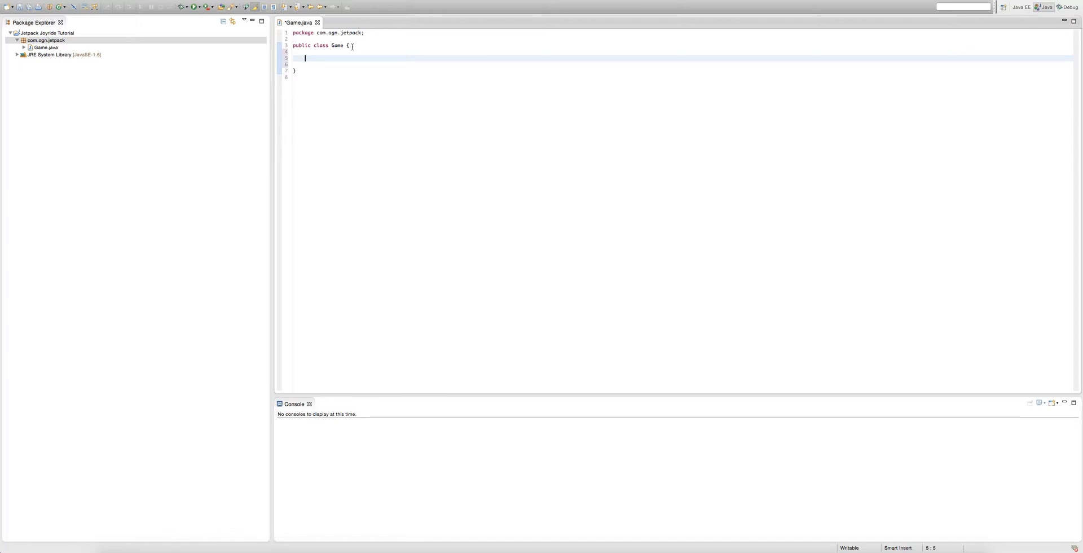
text(public)
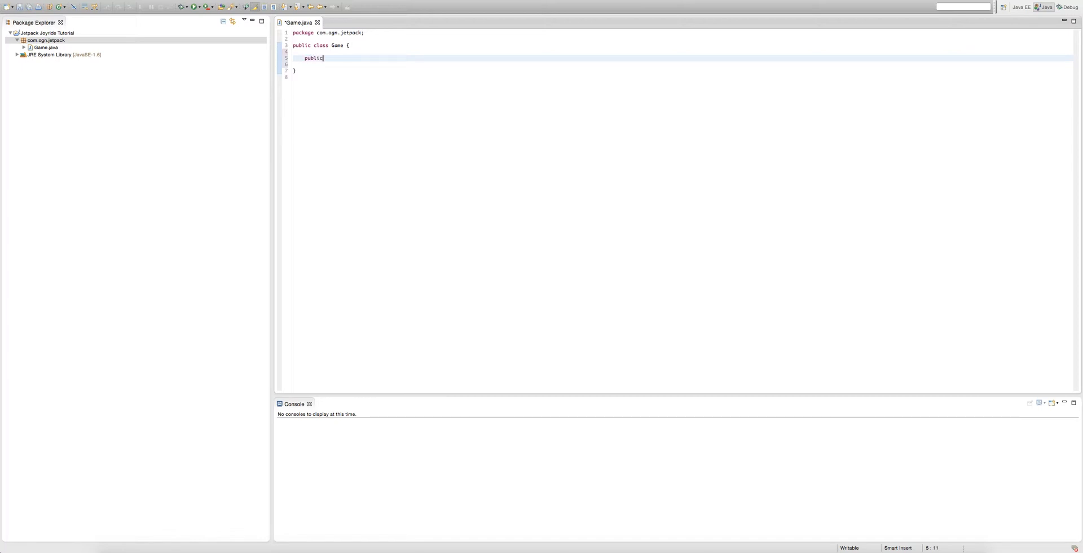
text(static)
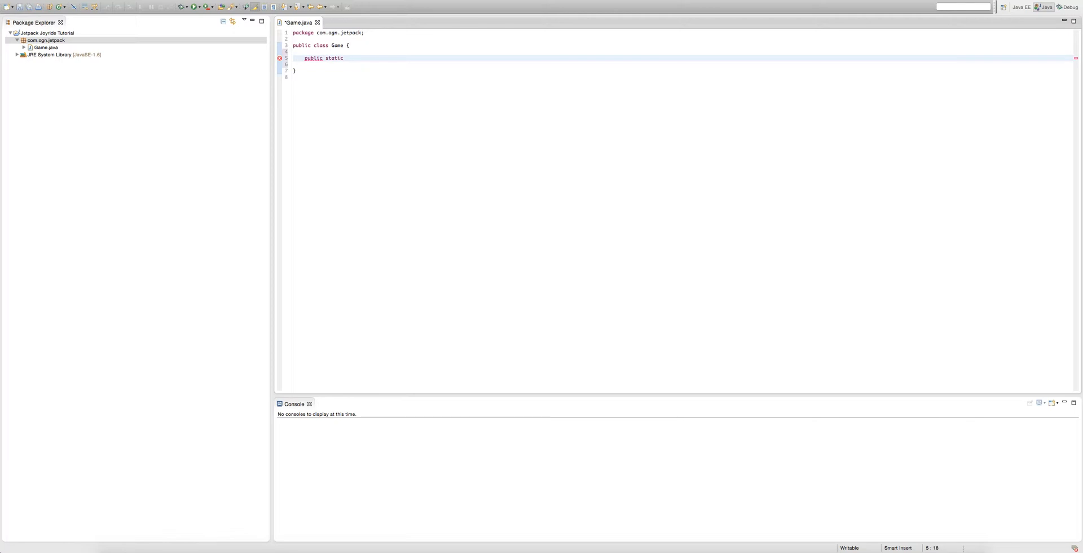
text(int)
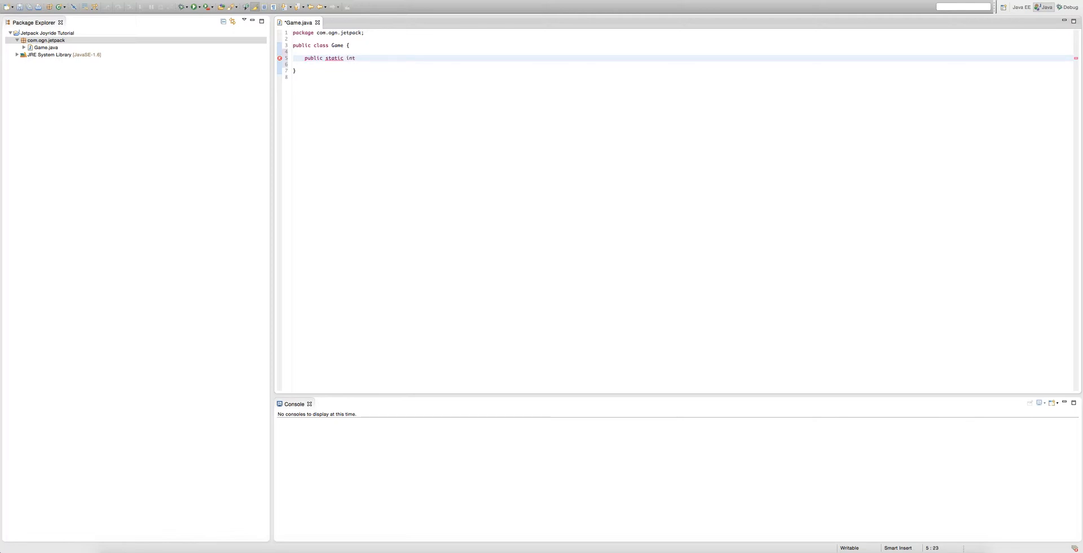
text(width =)
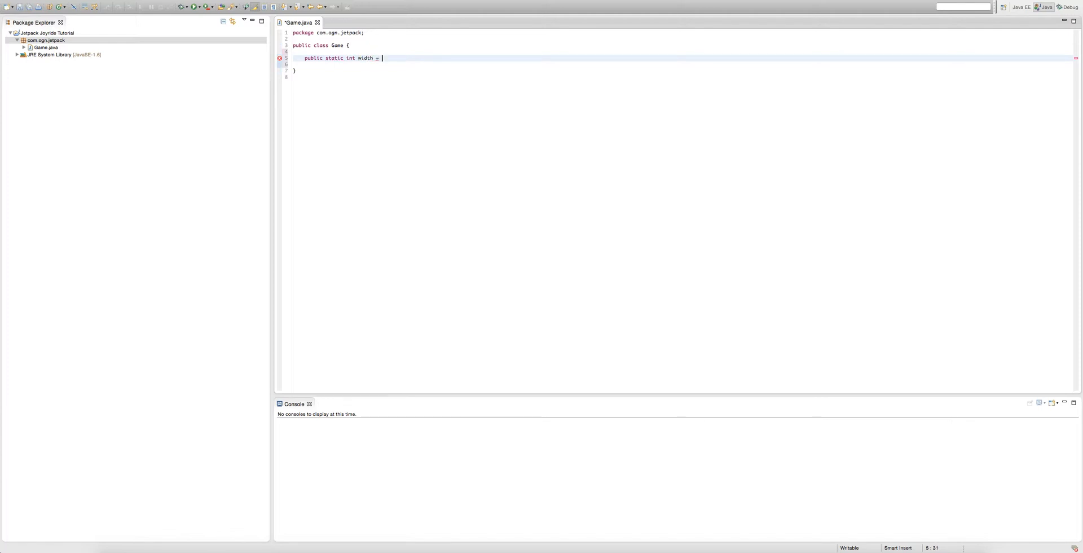
text(1280;)
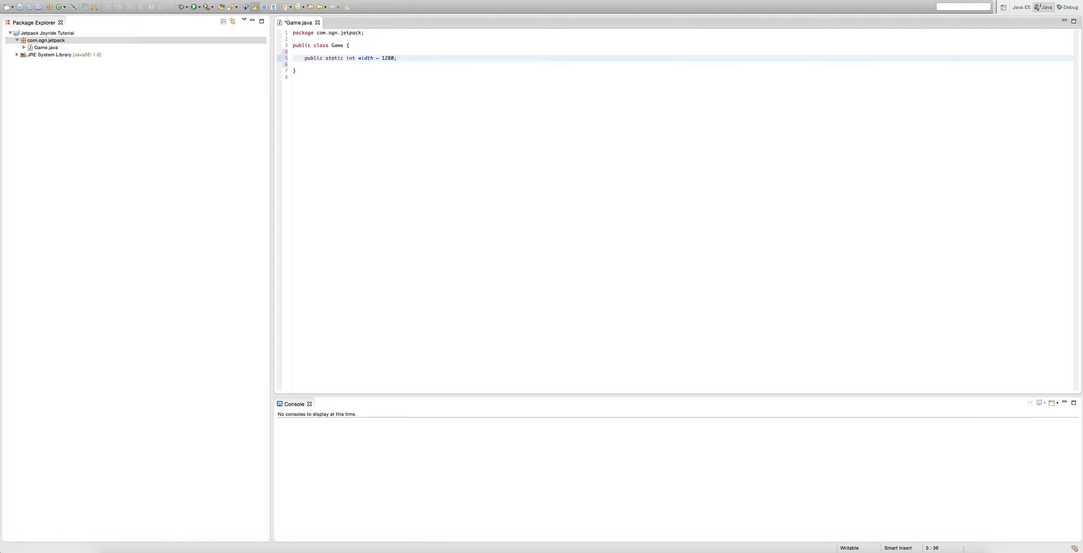
mouse_move(406, 57)
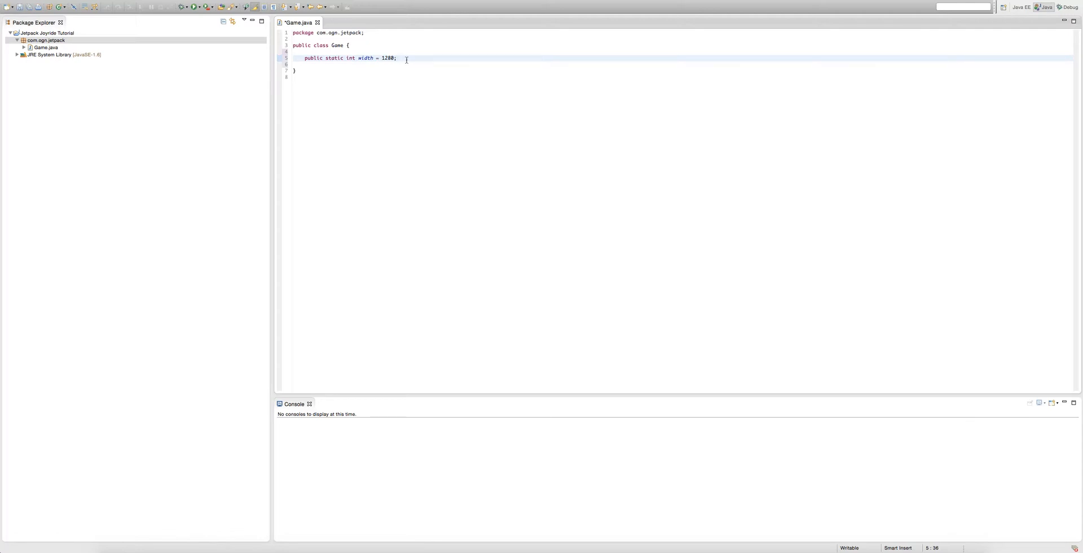
mouse_move(312, 58)
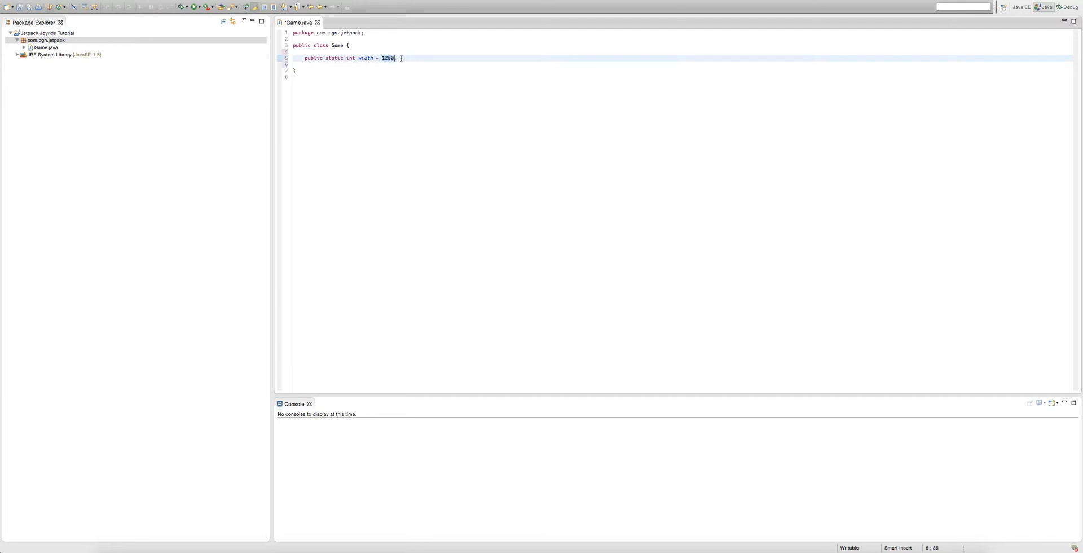
Experiment with the semicolon and stray characters after 1280, leaving the width declaration ending in ;.
text(;)
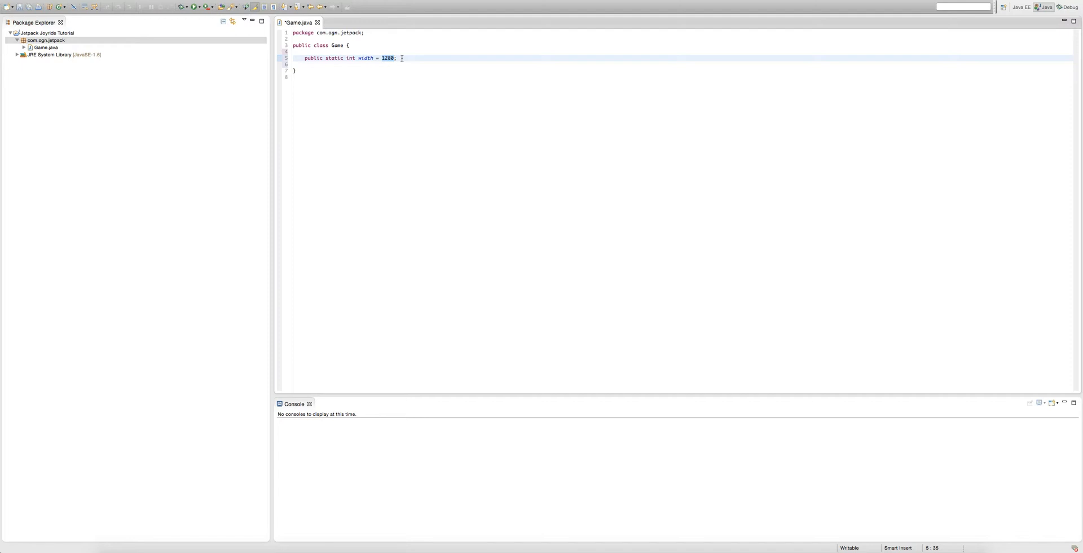
key(BackSpace)
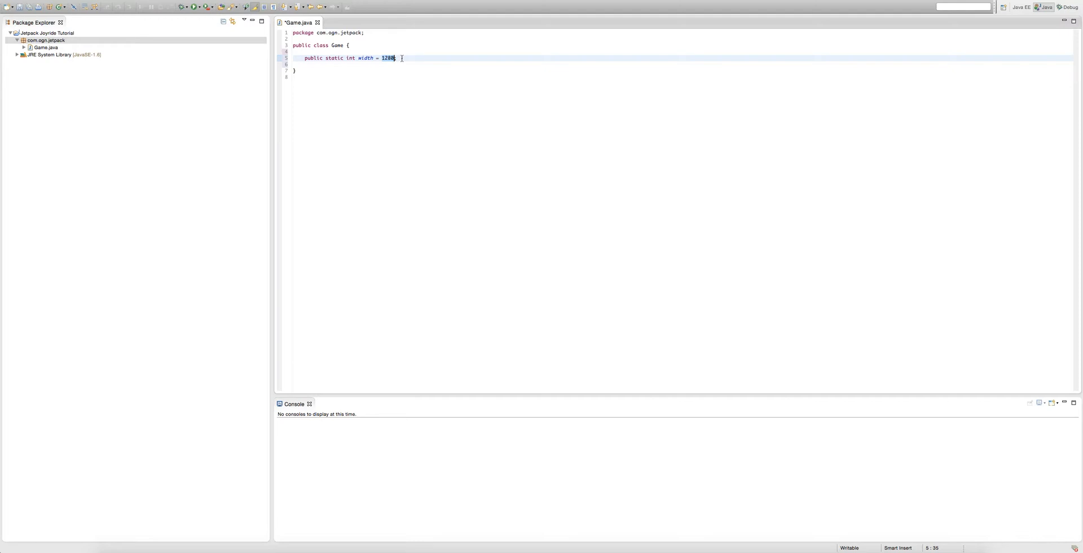
text(;)
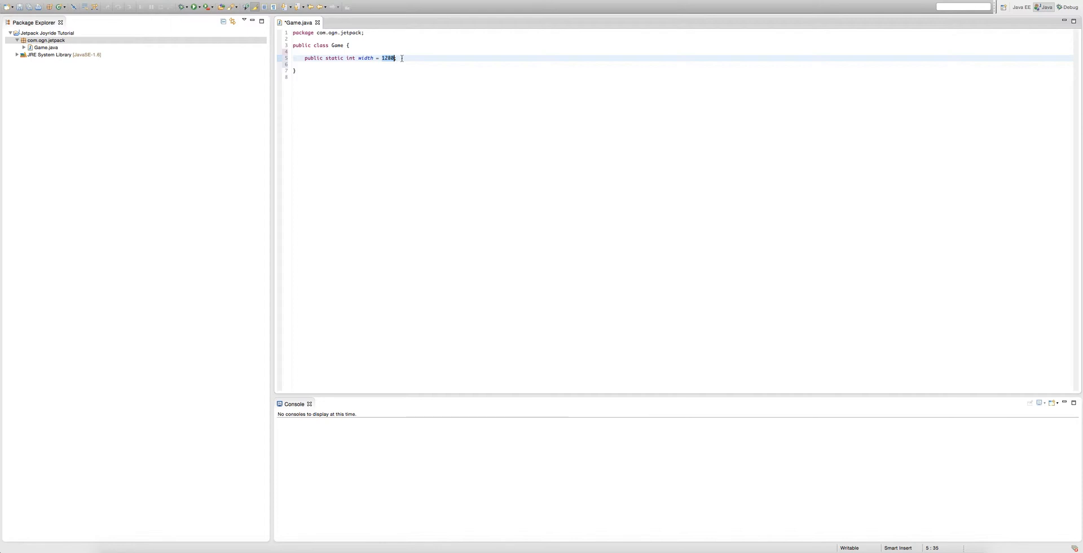
text(;)
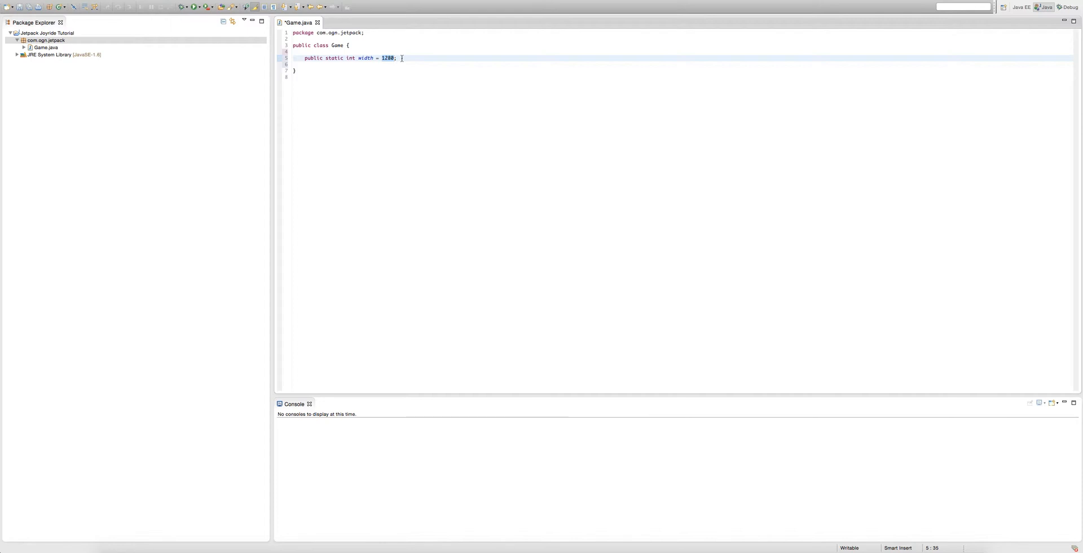
text(.y8e86586587634875)
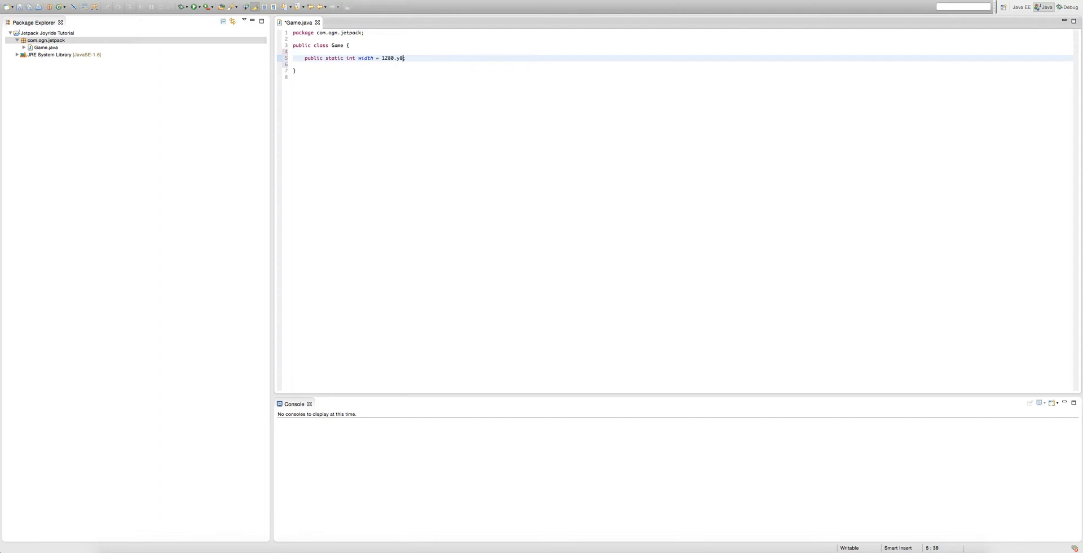
key(BackSpace)
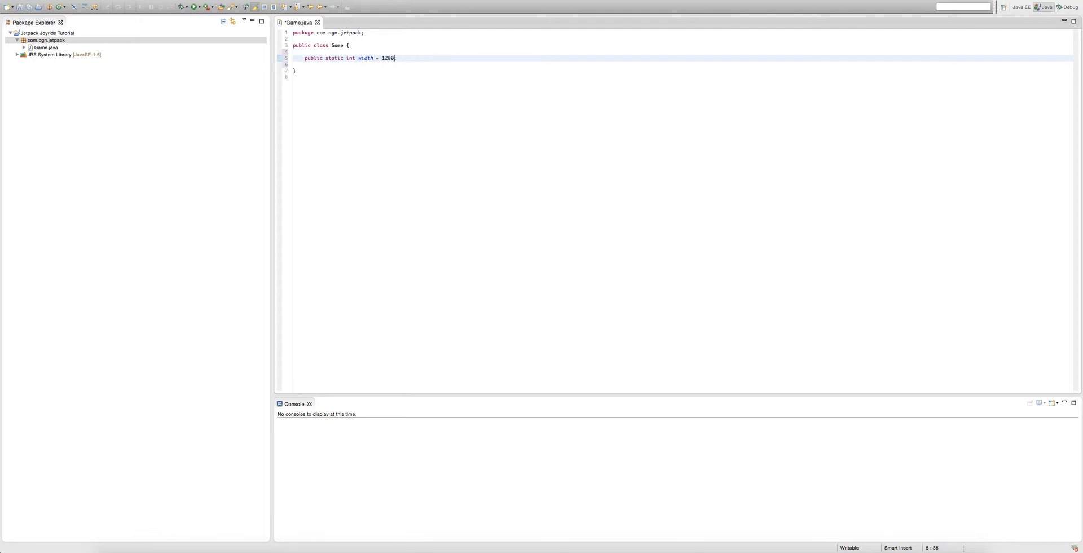
text(;)
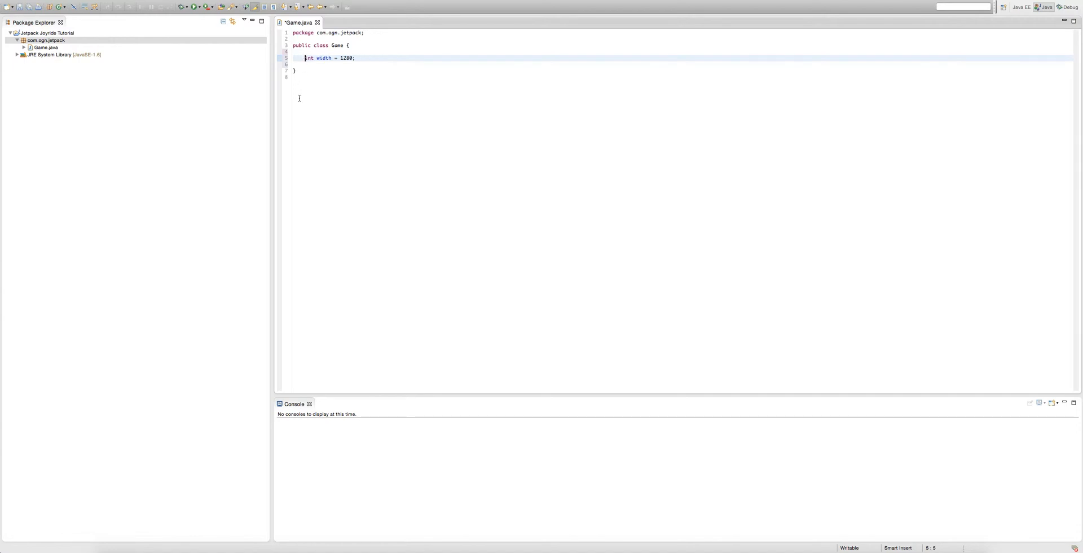
Select int, width and then the public modifier on the width field to replace it.
double_click(308, 58)
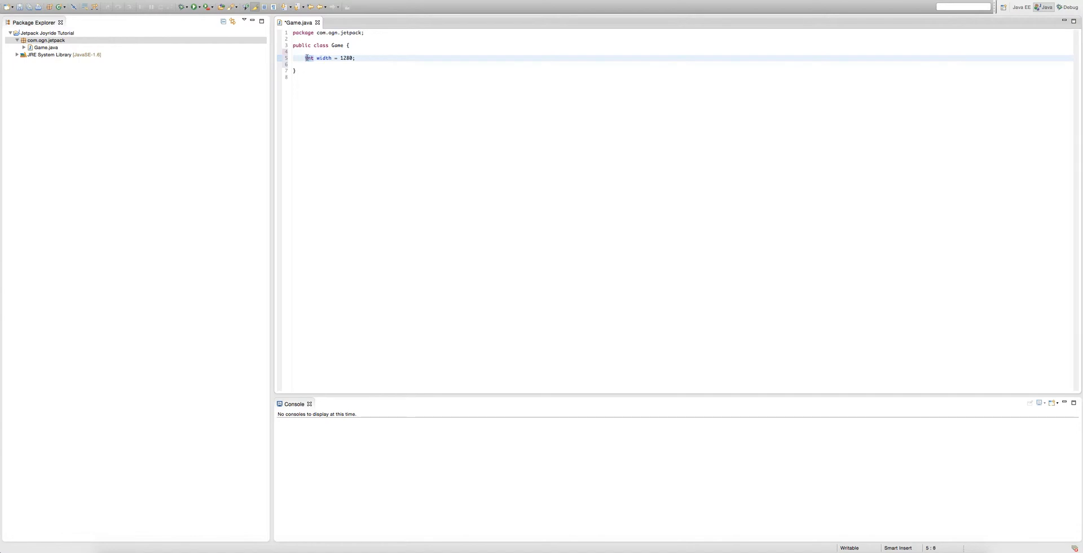
double_click(324, 58)
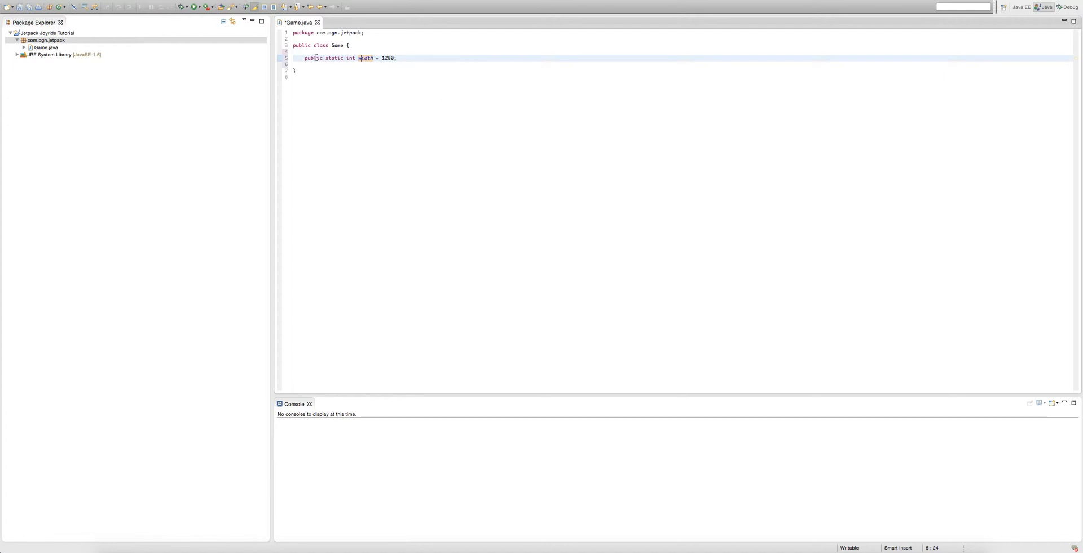
mouse_move(331, 63)
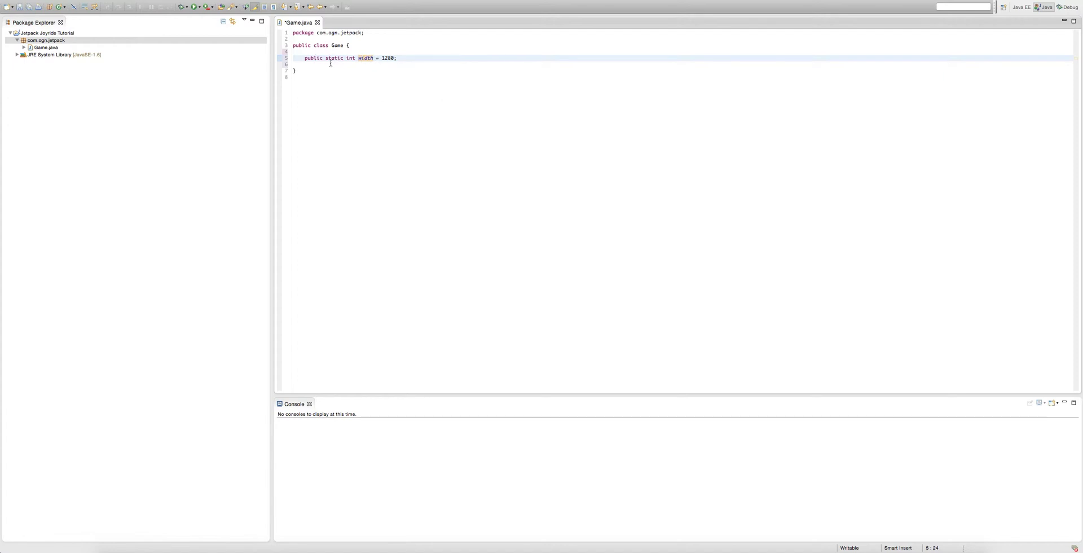
mouse_move(226, 53)
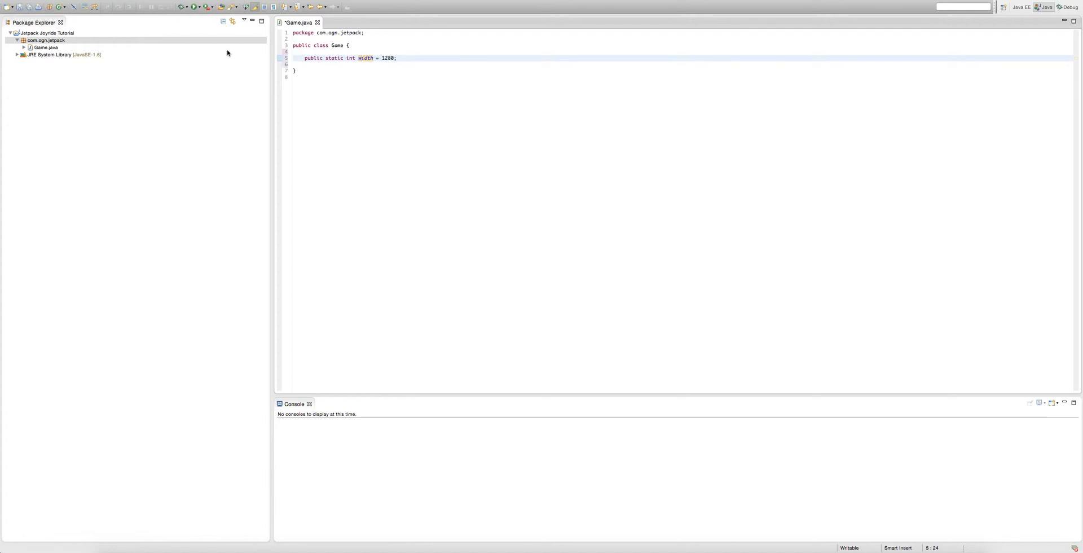
mouse_move(218, 65)
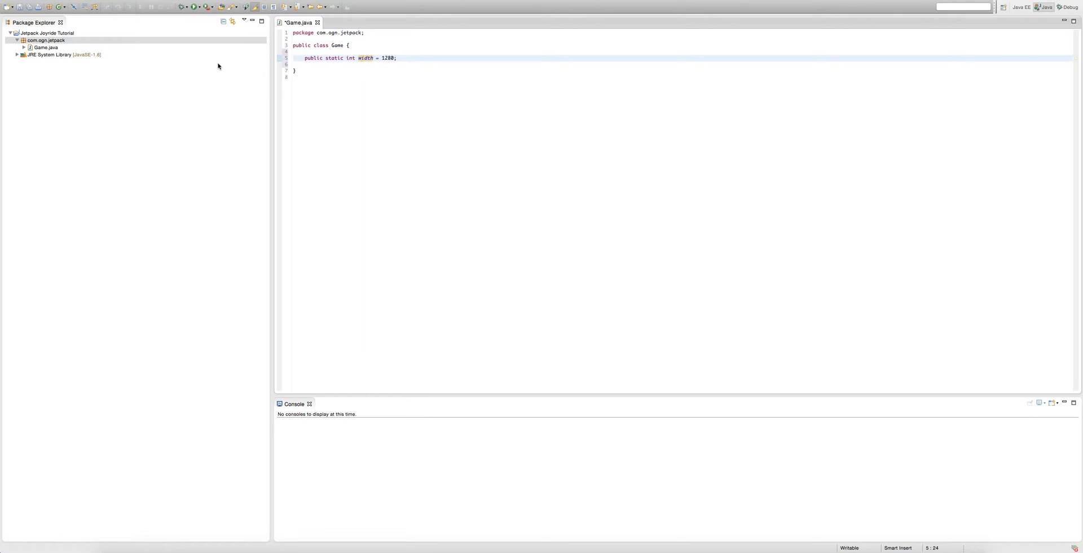
double_click(312, 58)
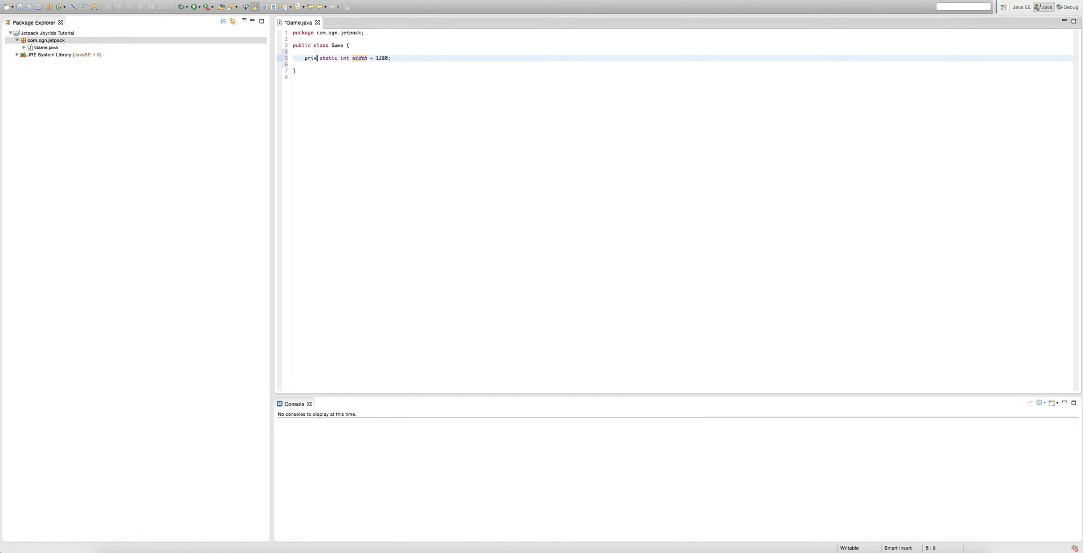
text(ate)
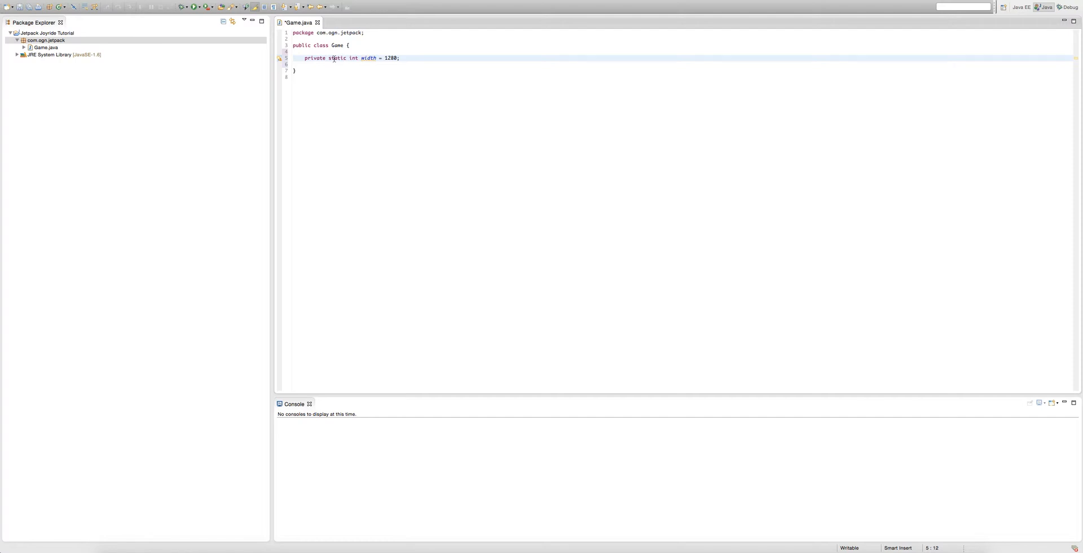
mouse_move(317, 66)
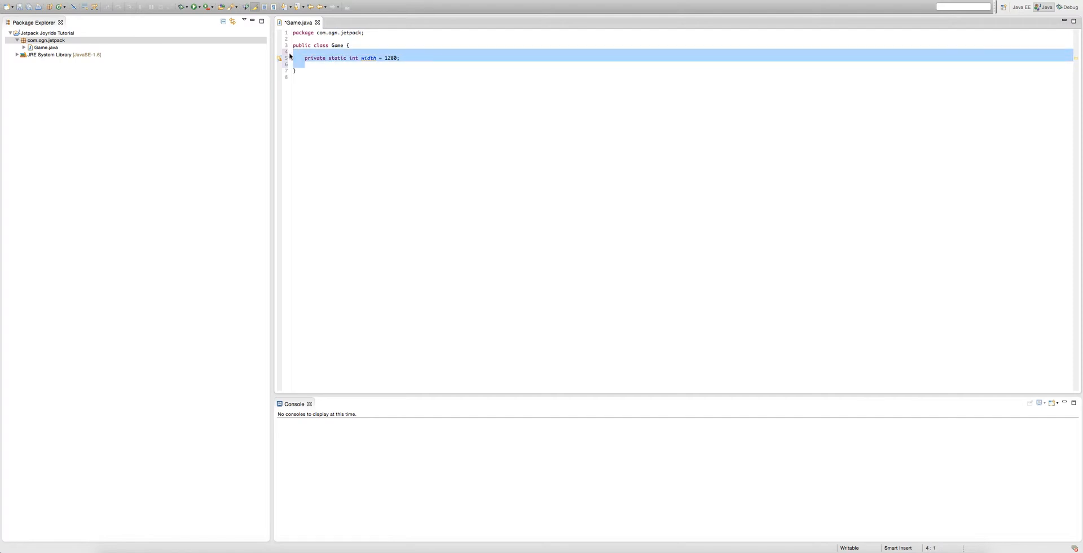
click(303, 57)
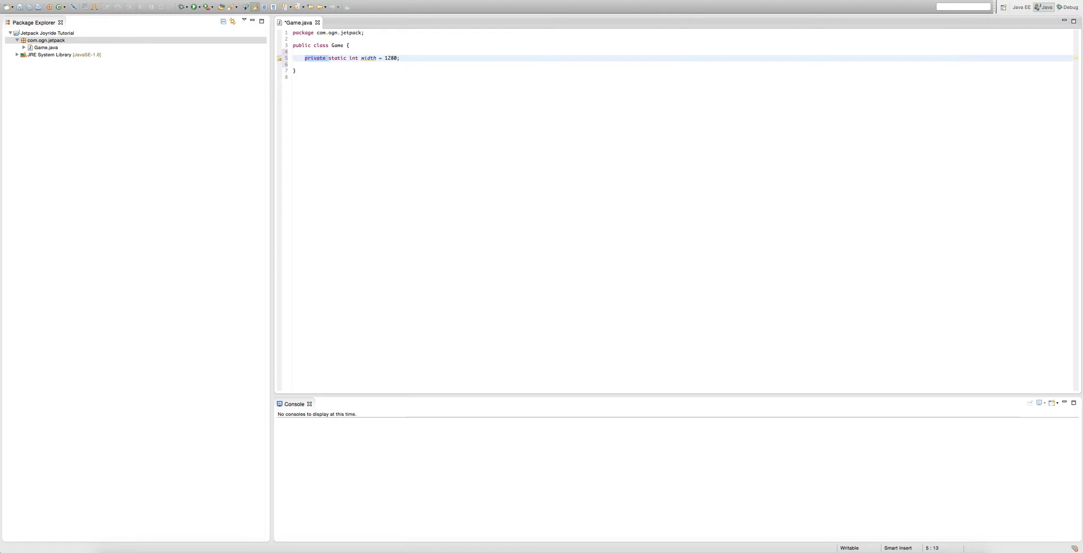
text(public)
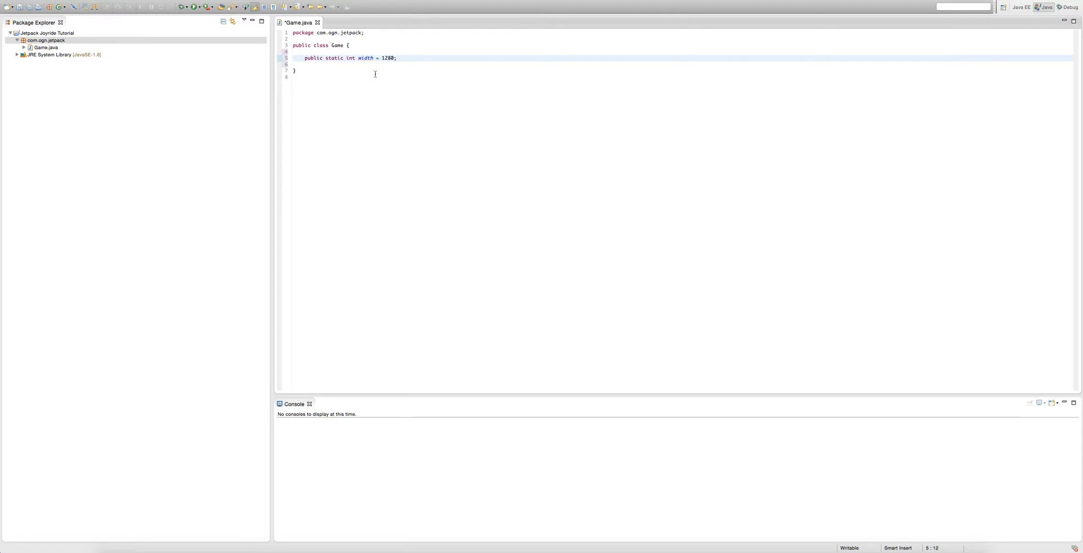
click(347, 58)
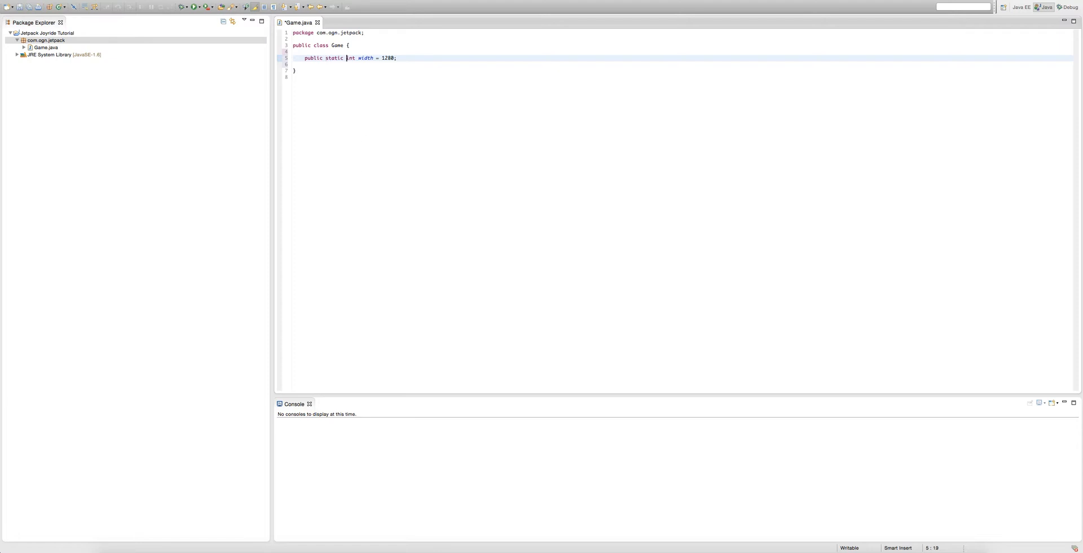
double_click(334, 57)
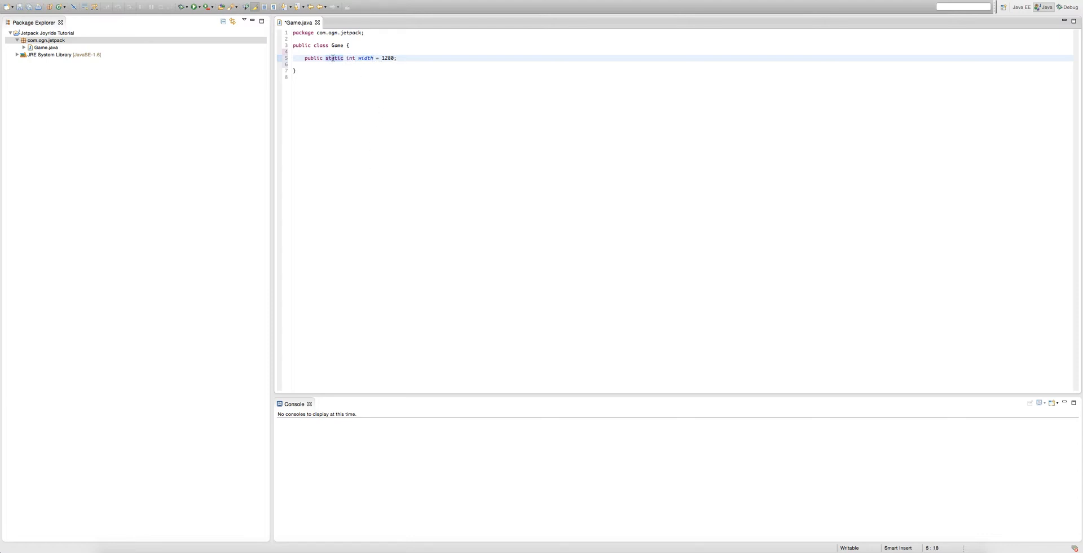
key(Delete)
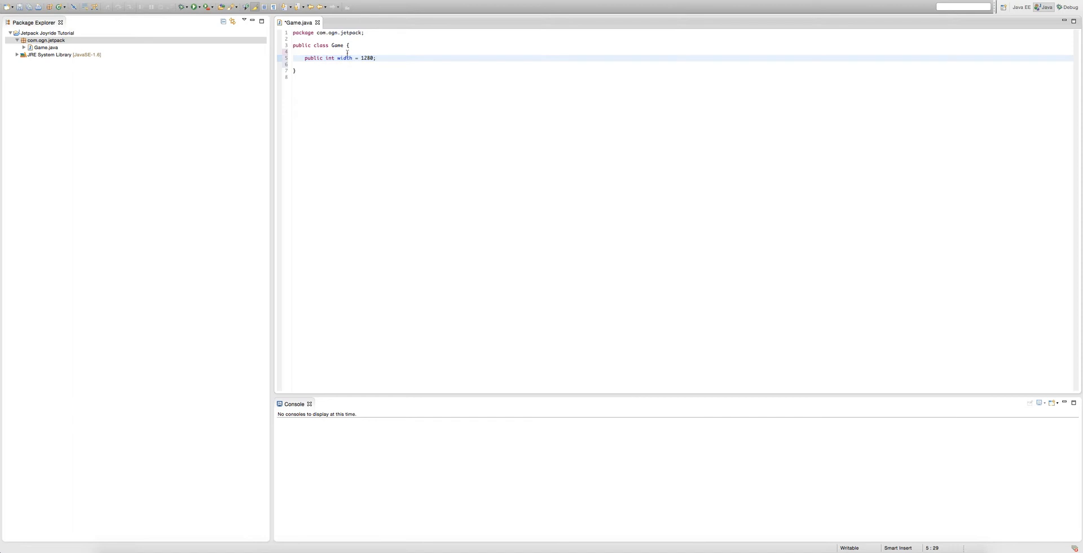
click(321, 57)
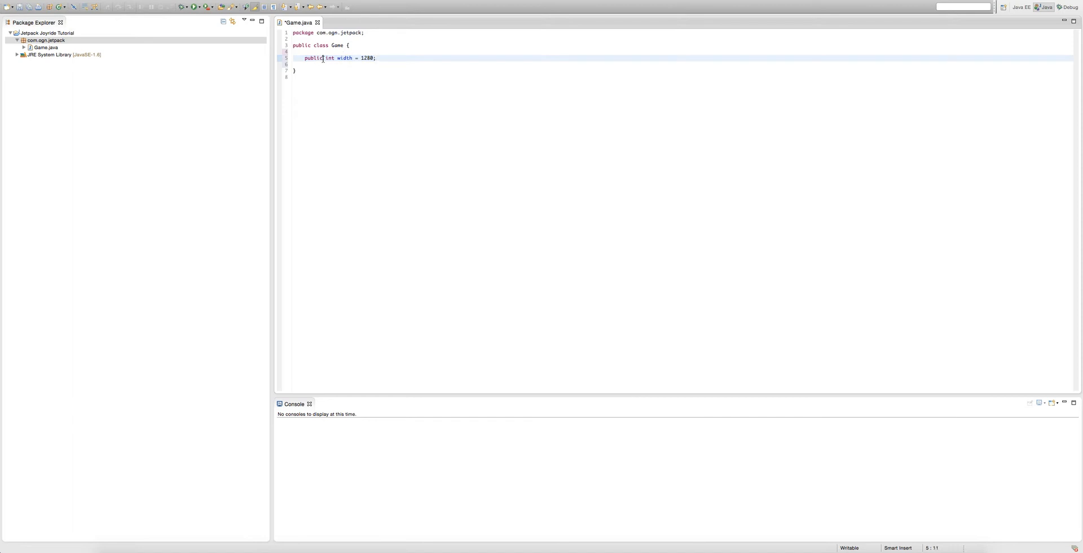
text(static)
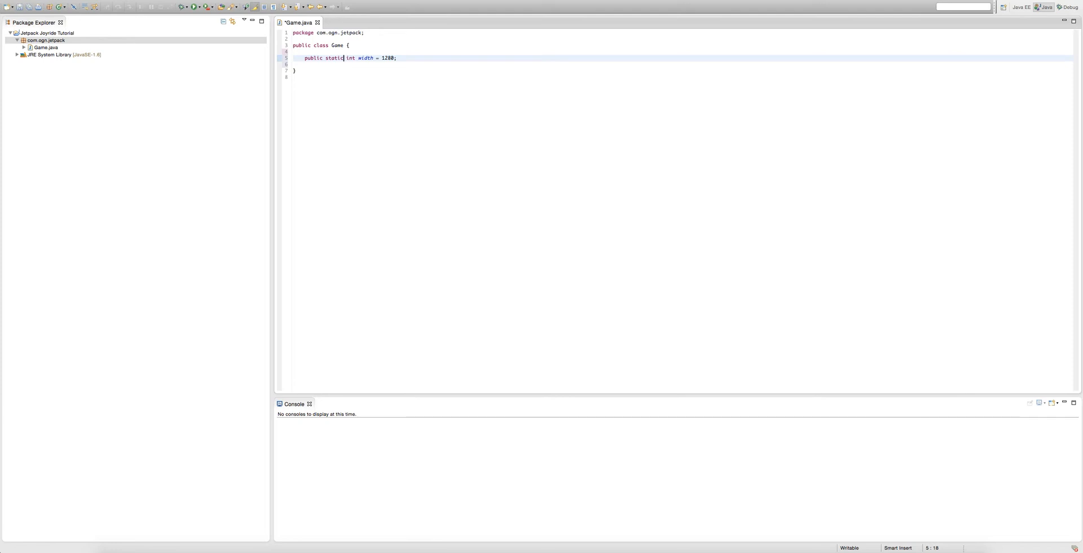
mouse_move(352, 58)
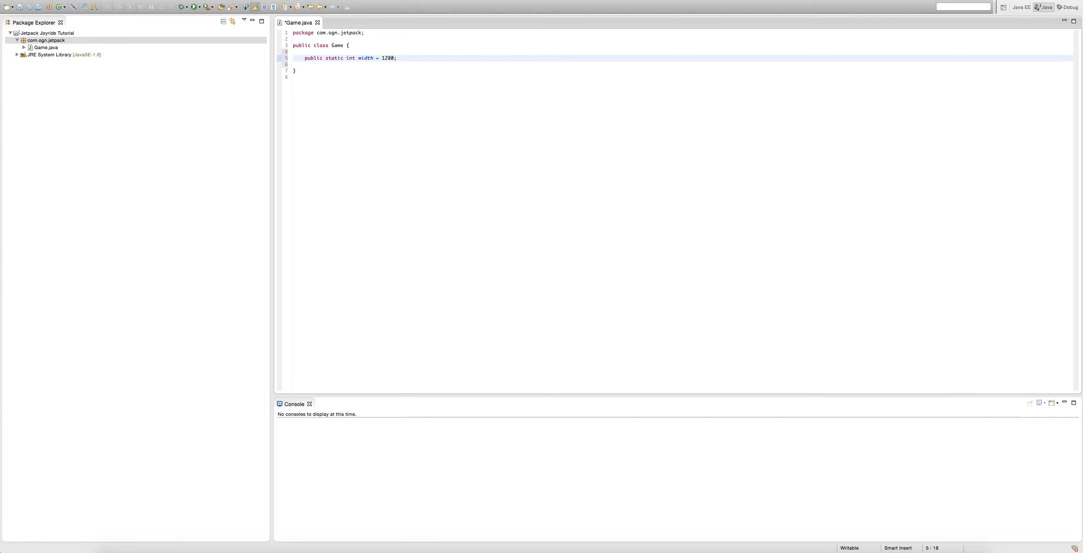
mouse_move(370, 47)
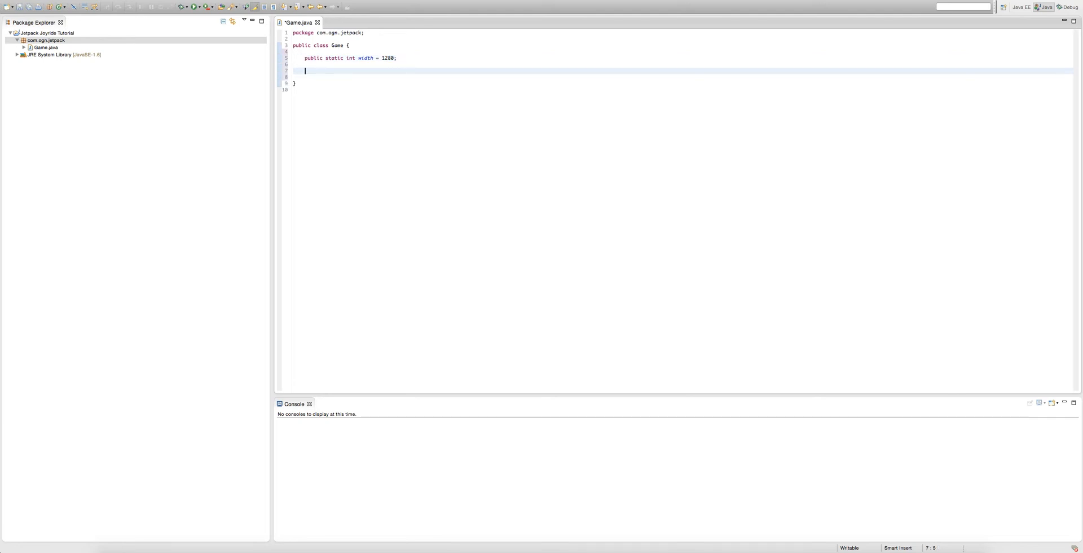
Add Game game = new Game(); and game.width; below the width field, then select both lines.
text(Game g)
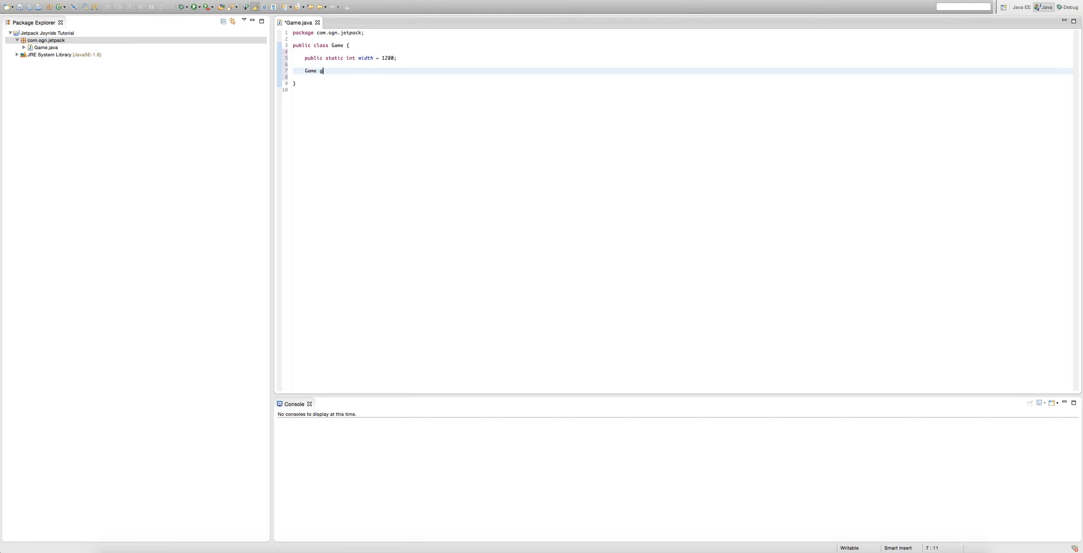
text(ame = new Game)
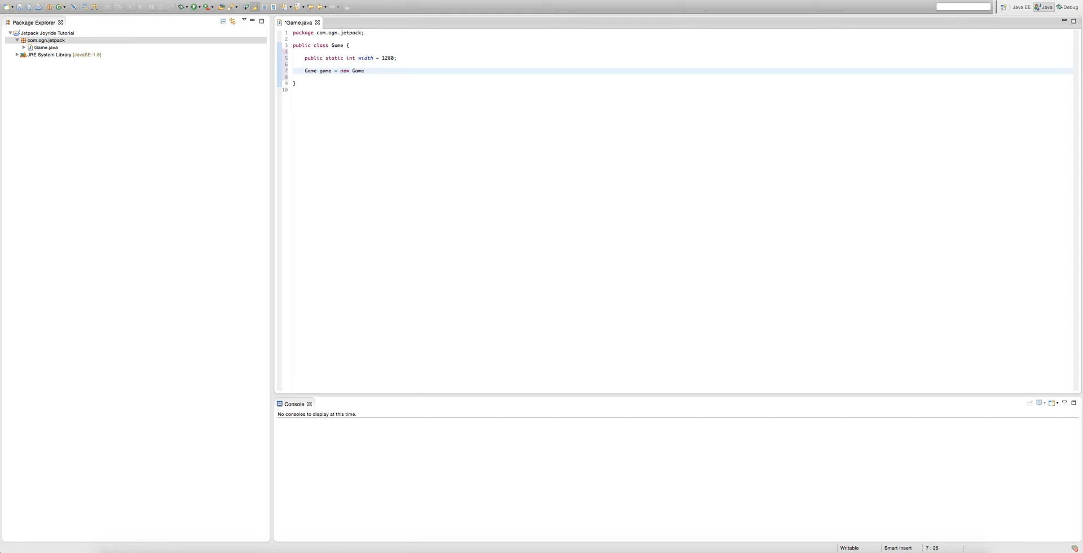
text(();)
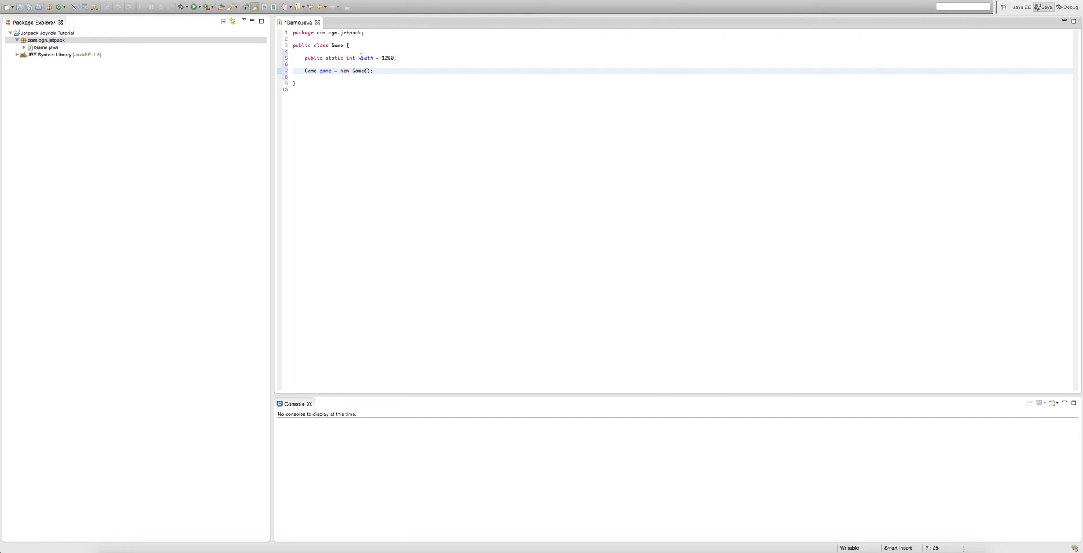
key(Return)
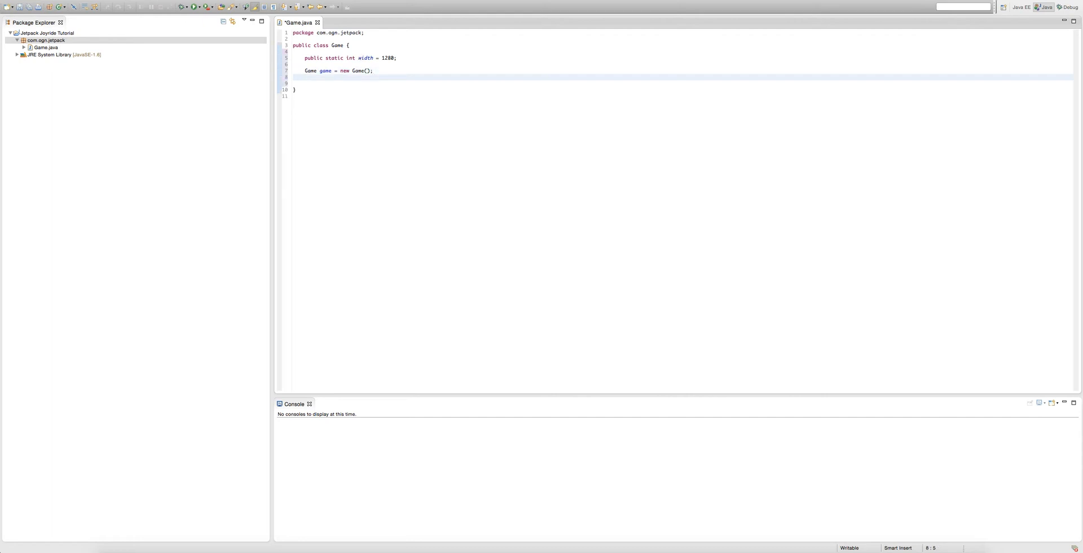
text(game)
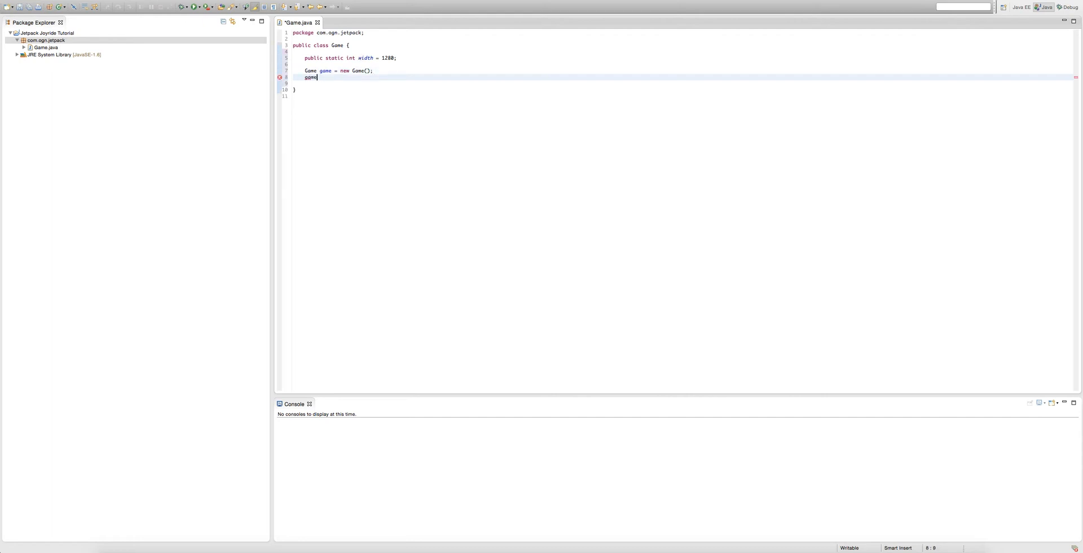
text(.width;)
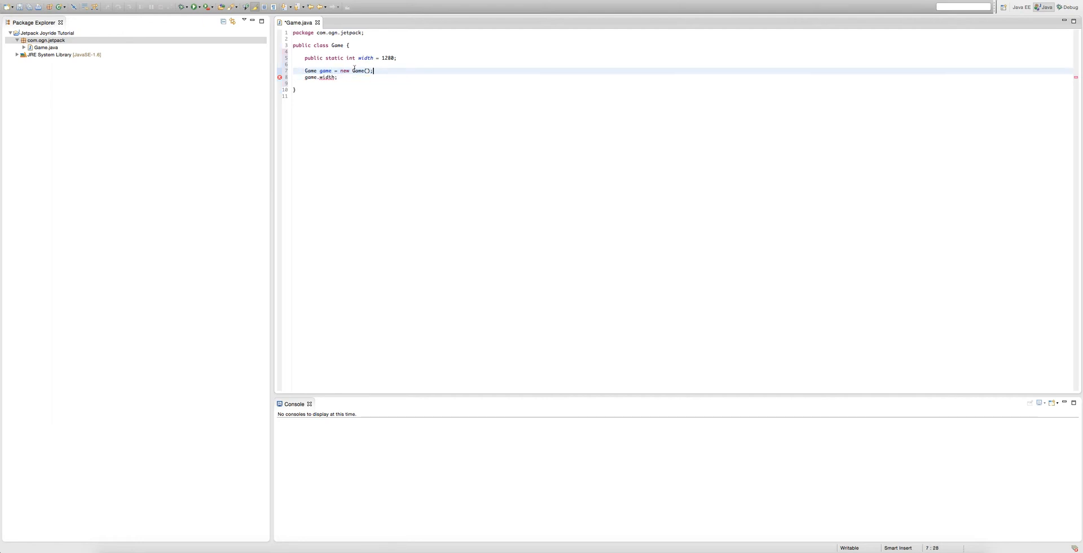
double_click(325, 70)
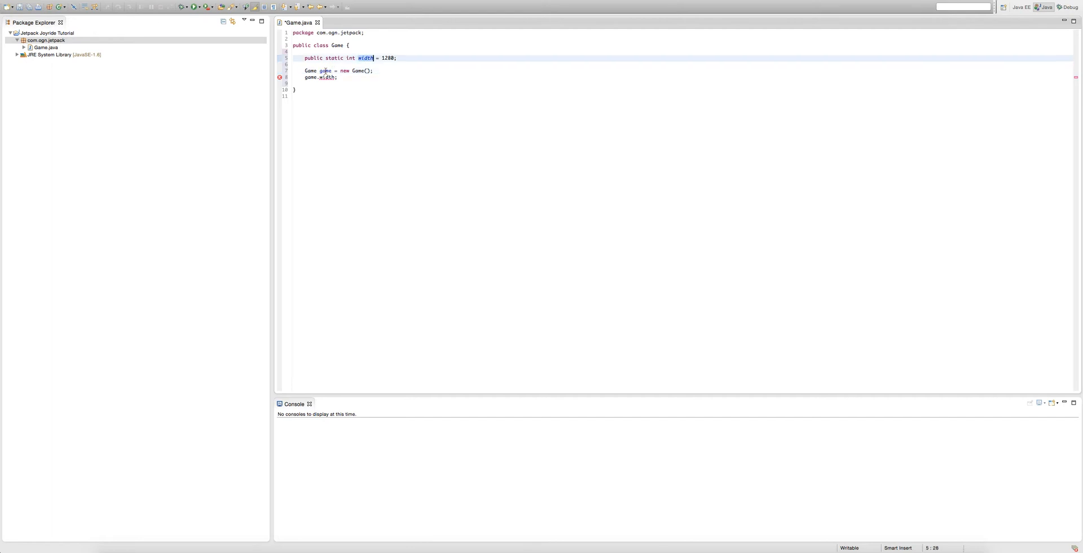
click(311, 76)
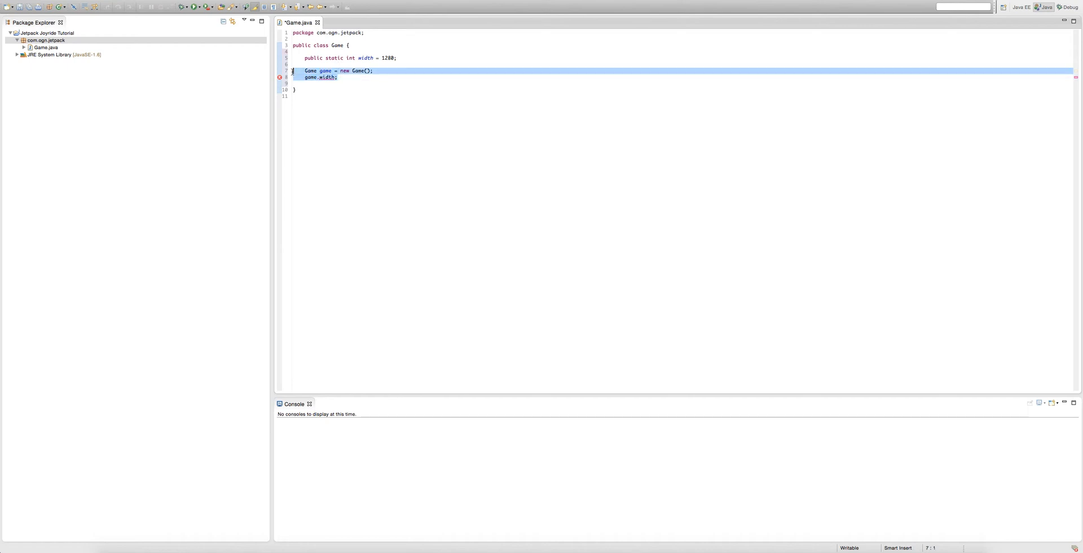
Delete the two test statements and write a static Game.width; reference instead.
key(Delete)
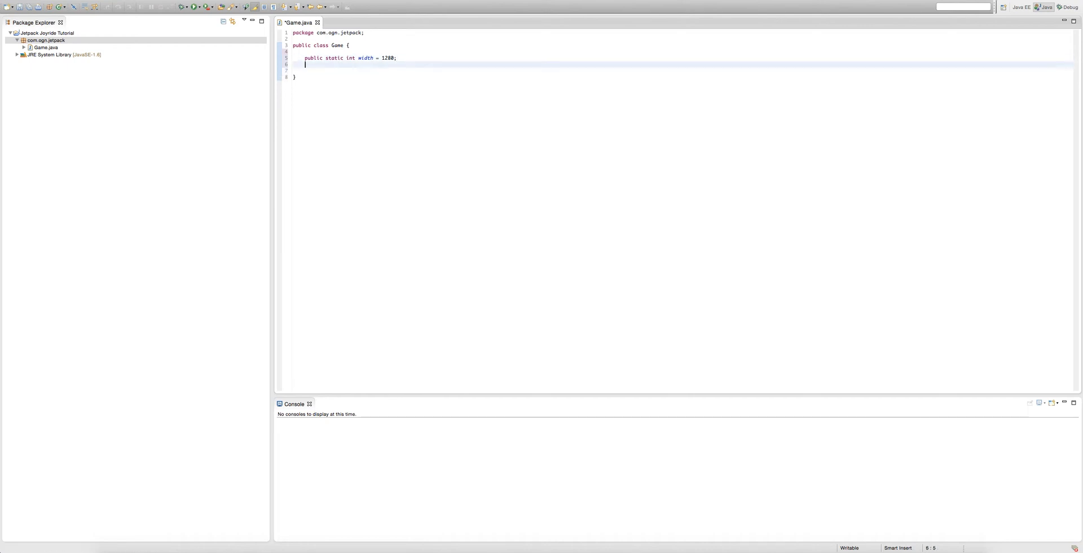
key(Return)
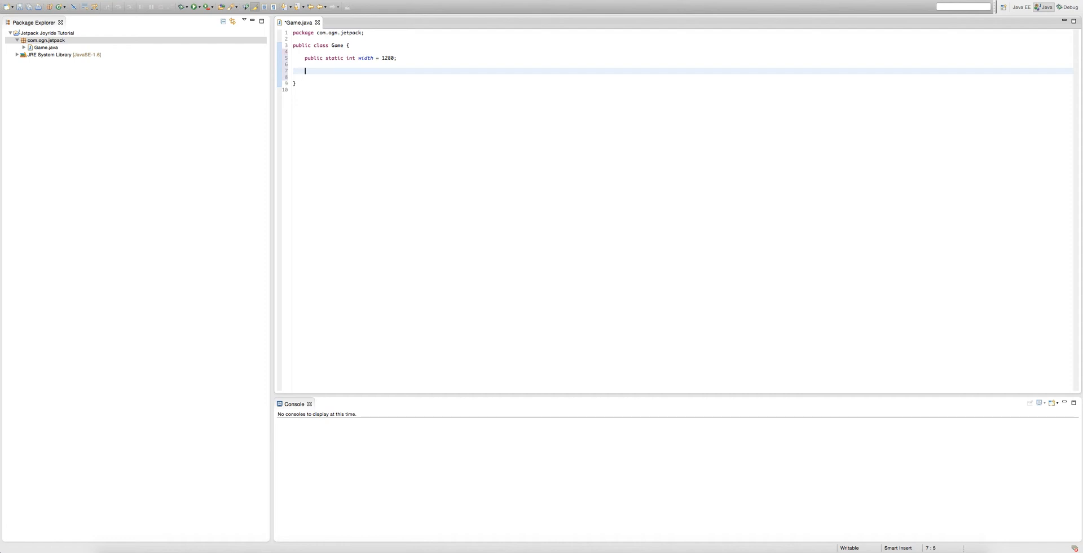
text(Gam)
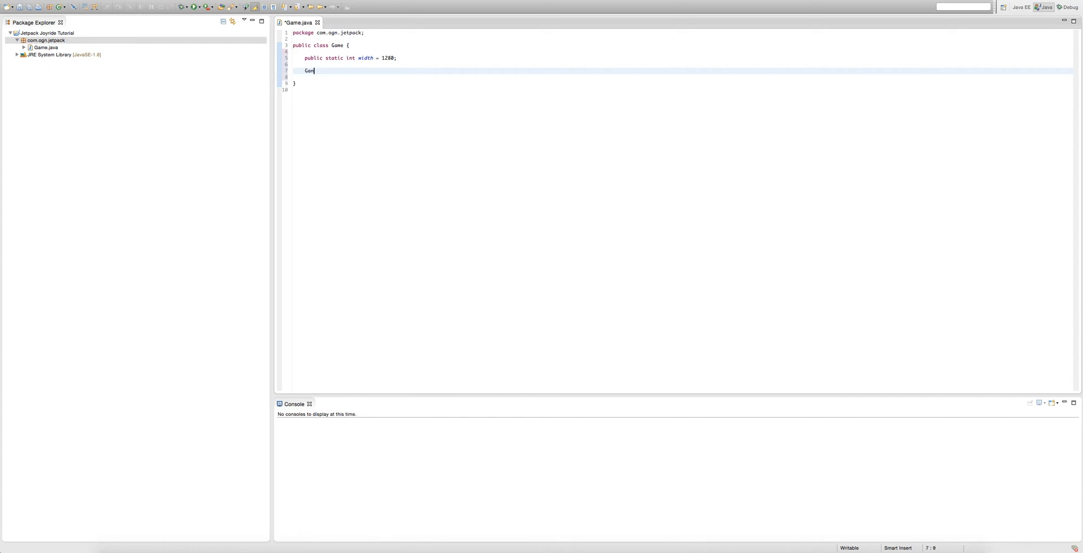
text(e.width)
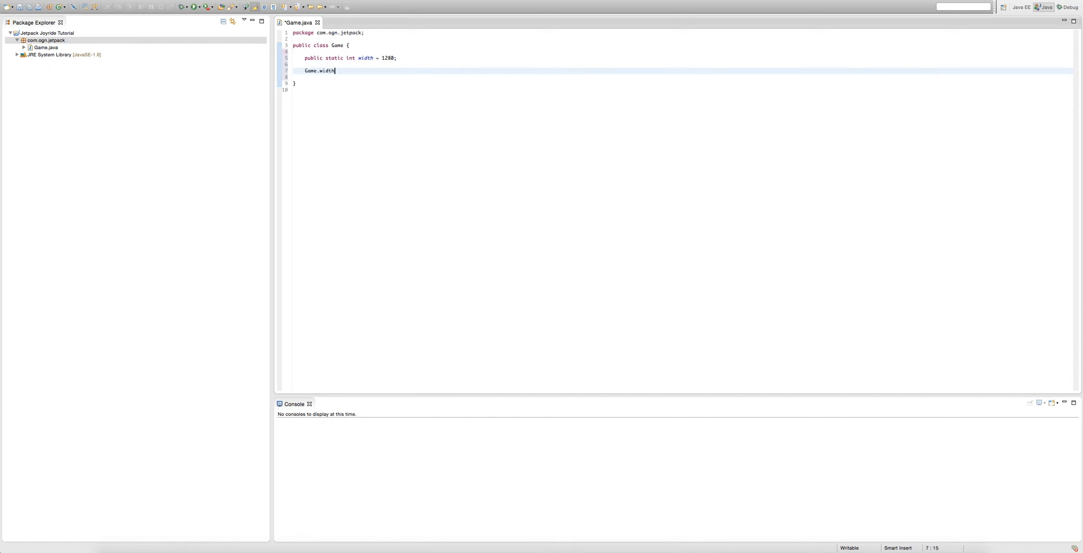
text(;)
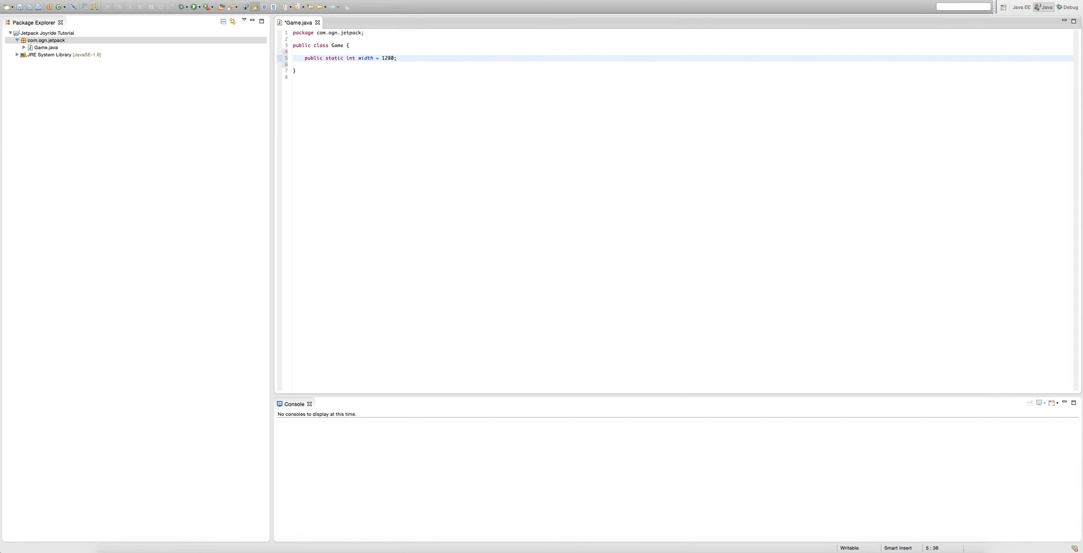
click(397, 58)
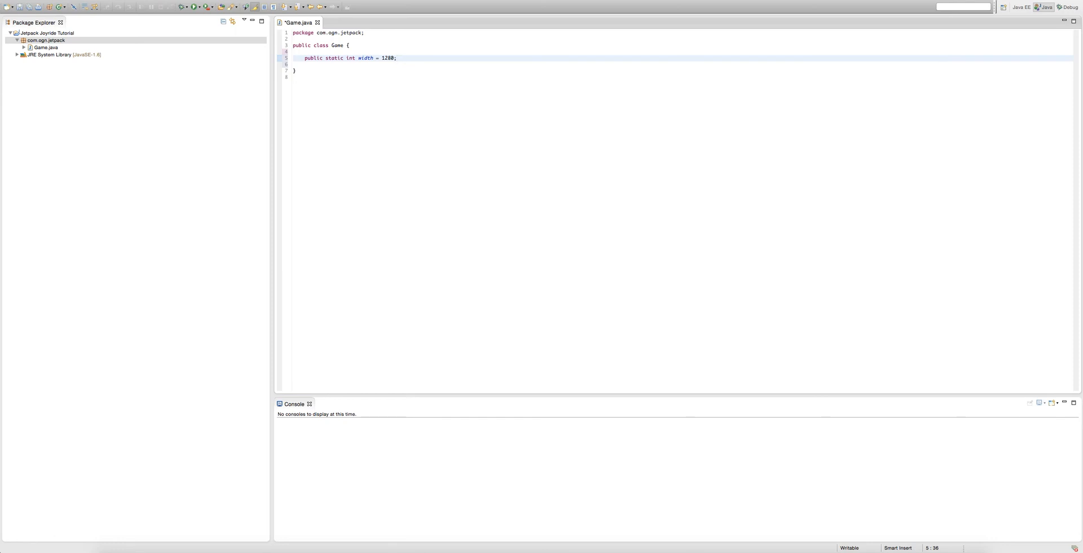
click(396, 58)
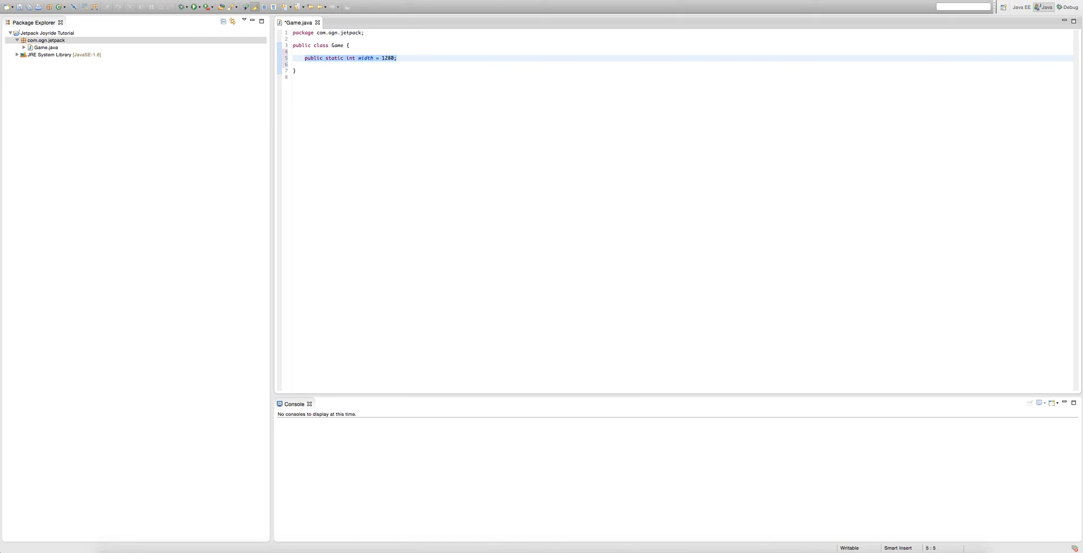
click(397, 57)
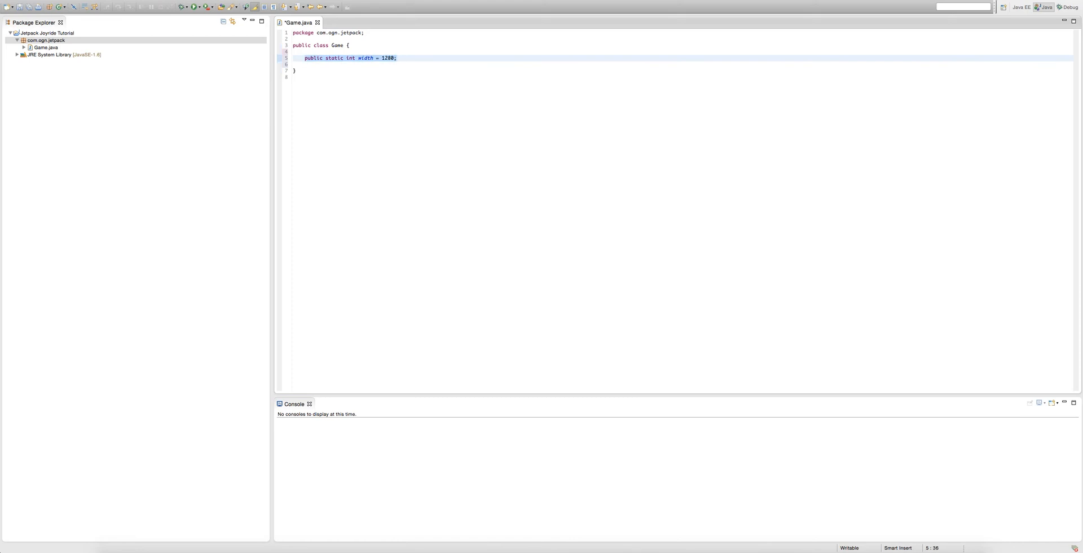
key(Return)
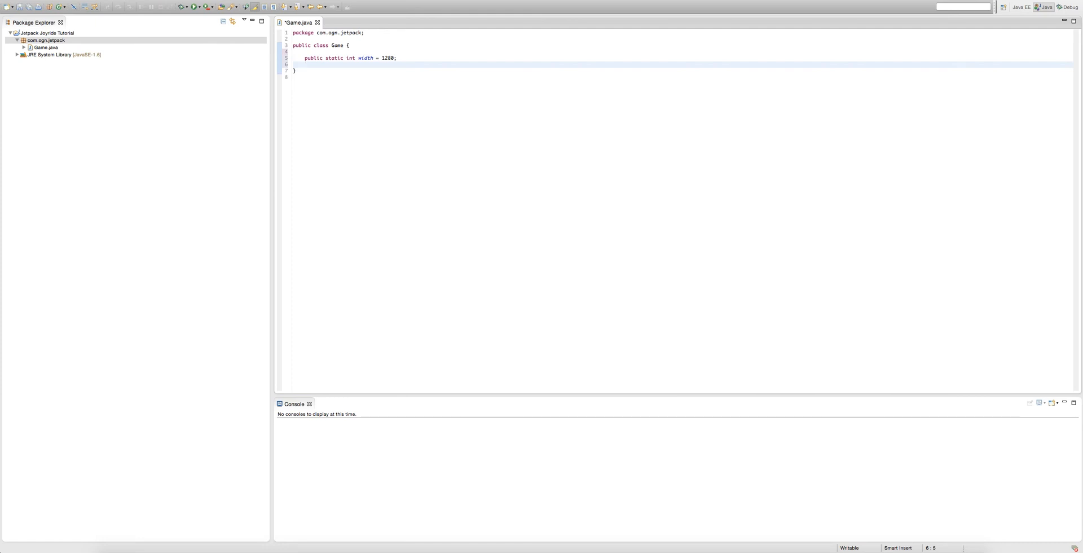
click(399, 57)
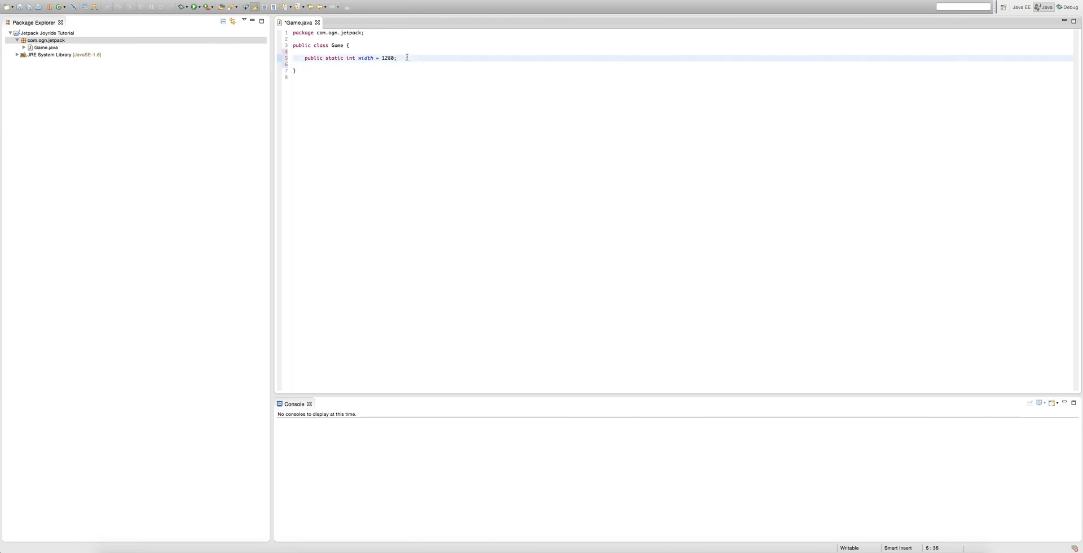
click(311, 57)
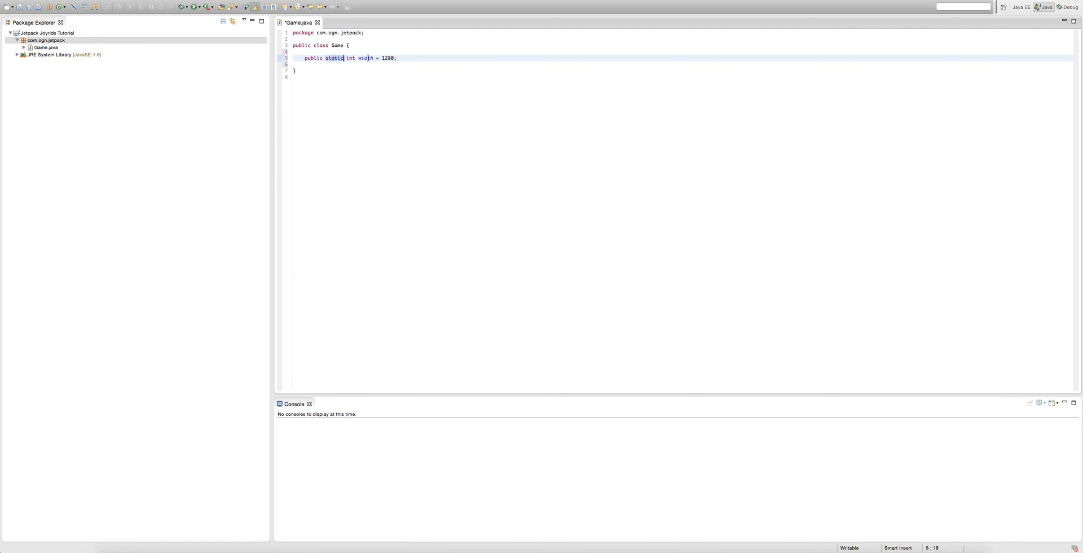
double_click(366, 58)
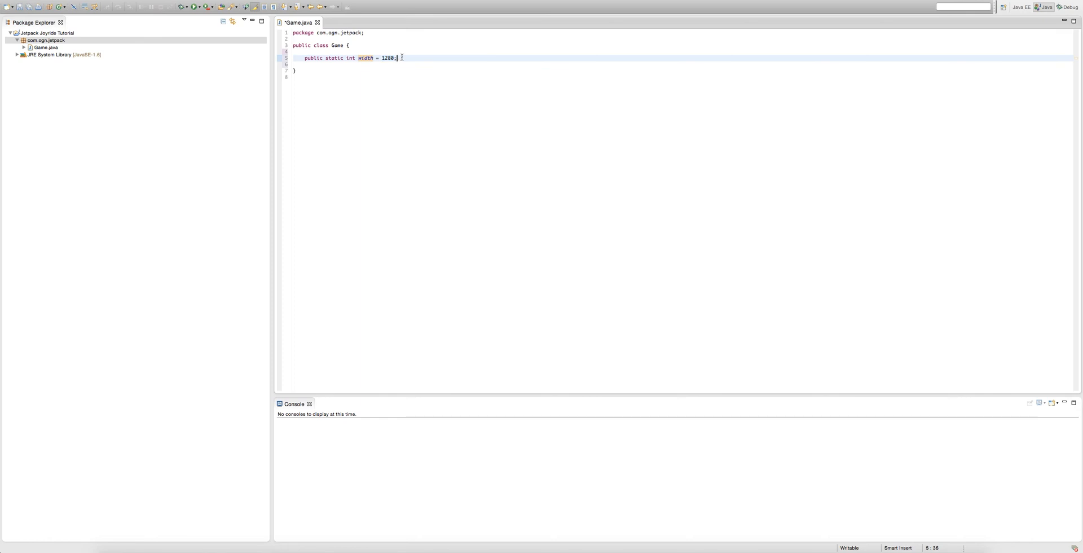
Declare public static int height = 720; on a new line below the width field.
key(Return)
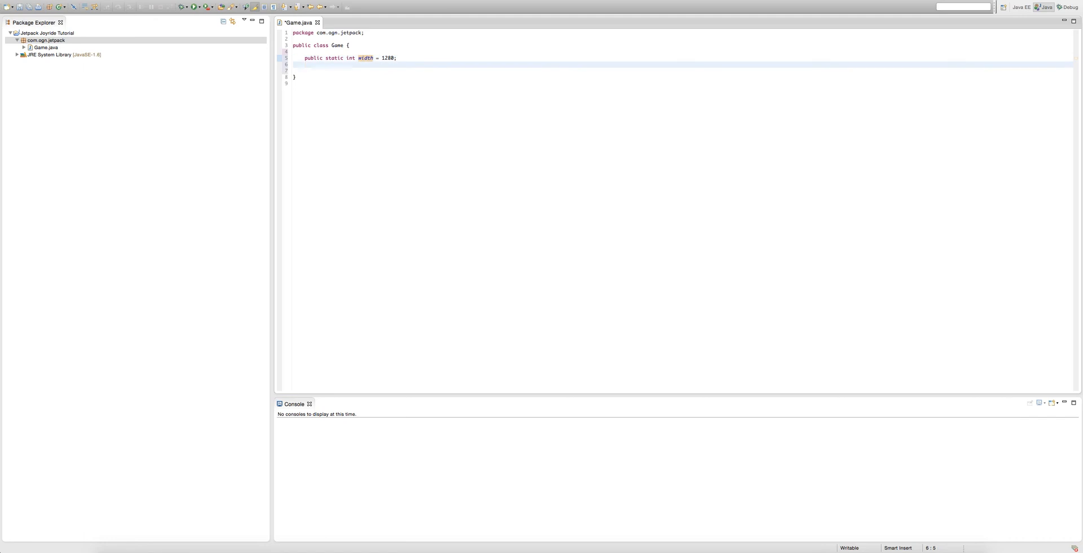
text(public stat)
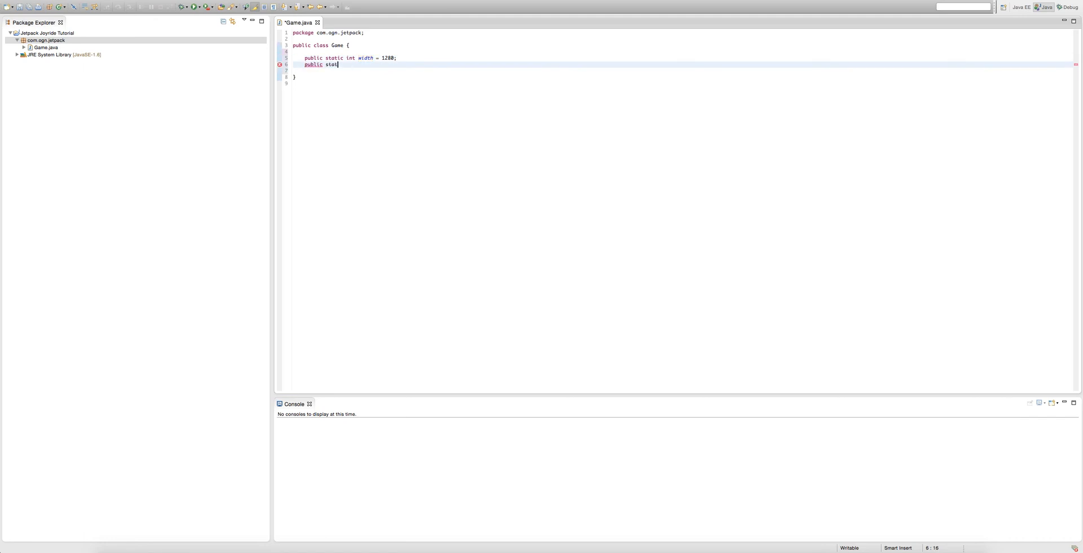
text(ic)
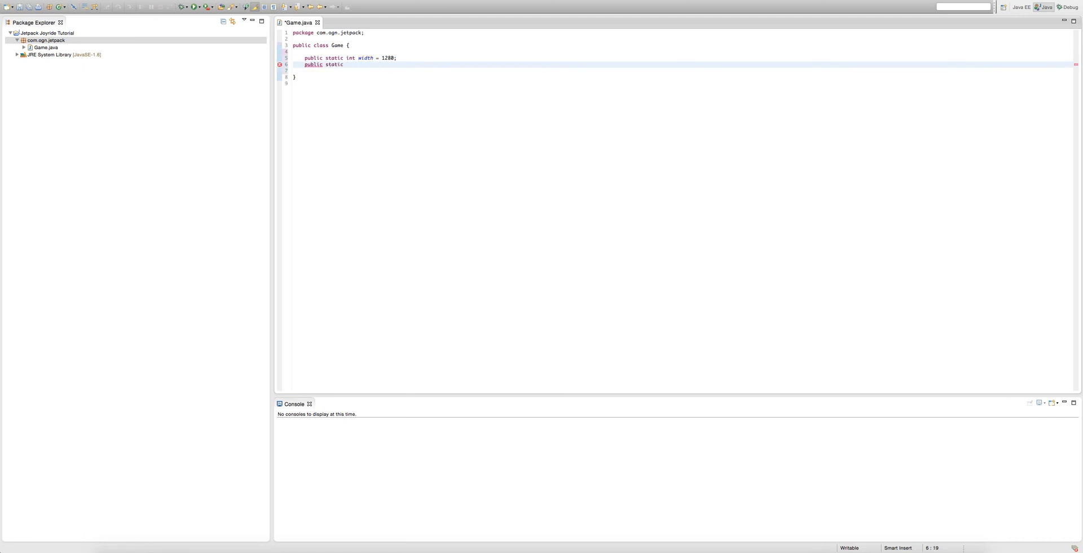
text(int height = 720;)
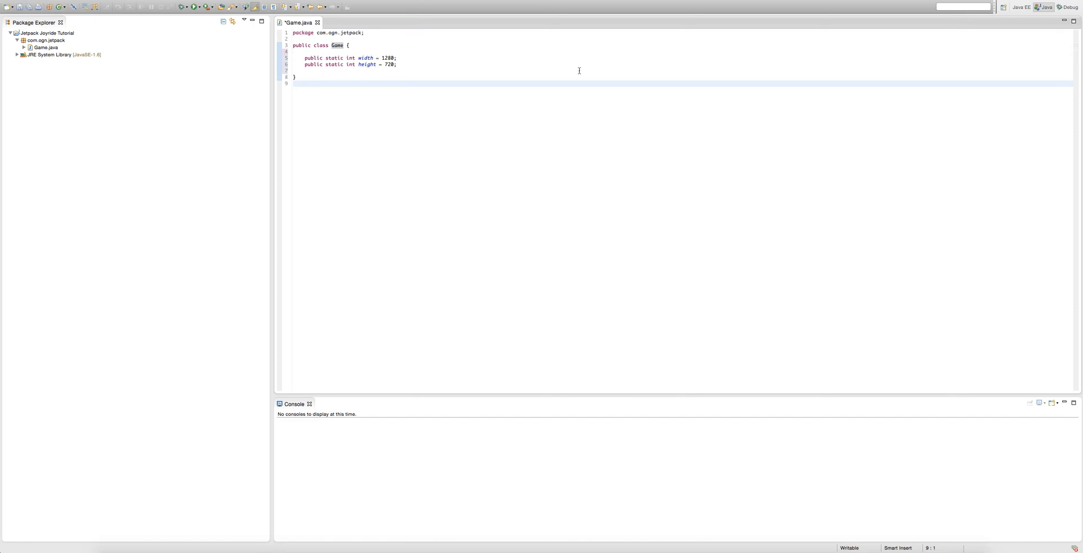
click(294, 83)
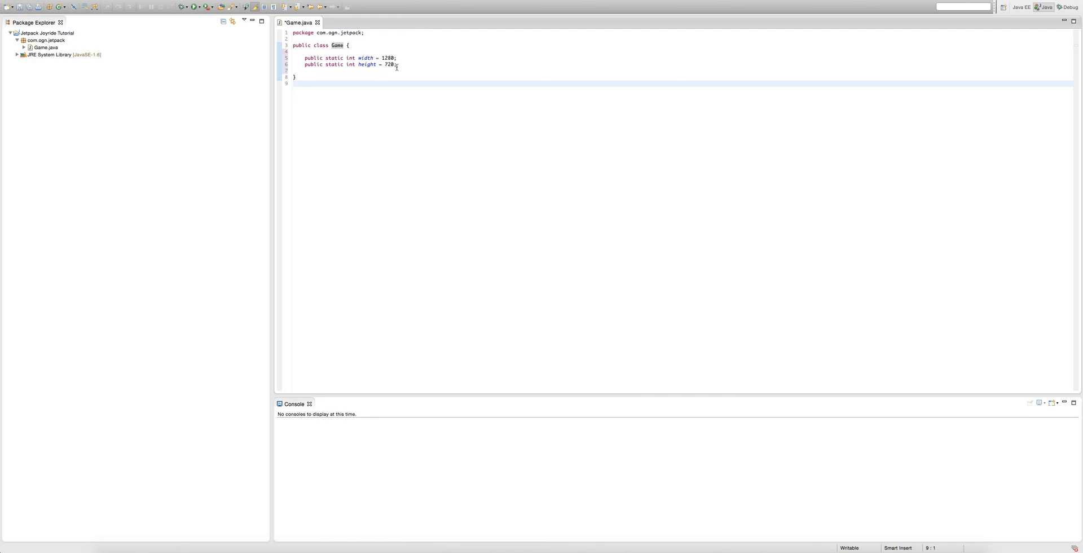
mouse_move(383, 65)
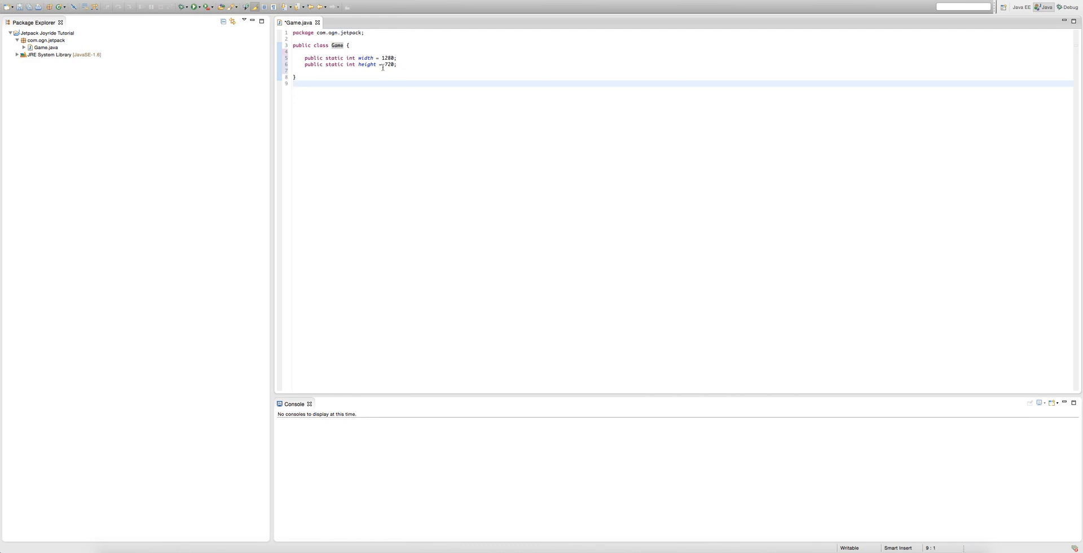